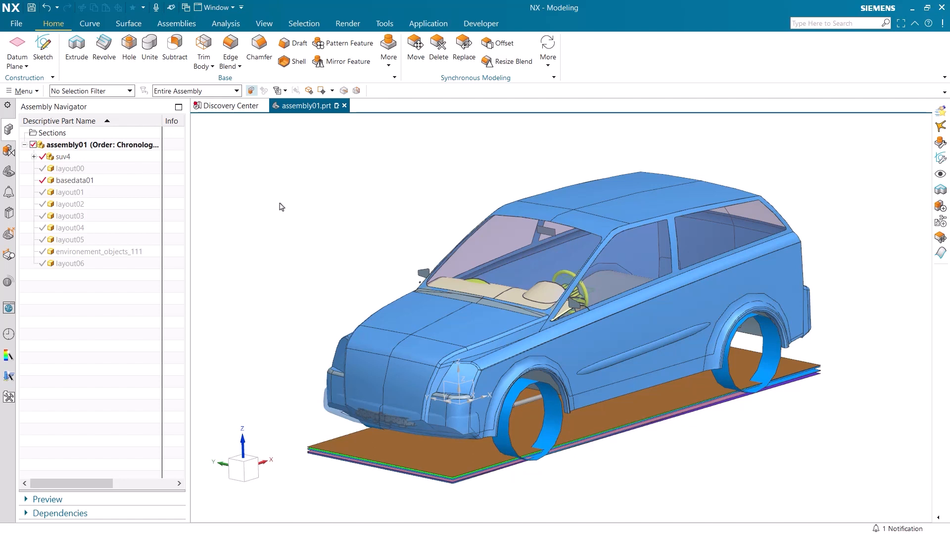
mouse_move(428, 23)
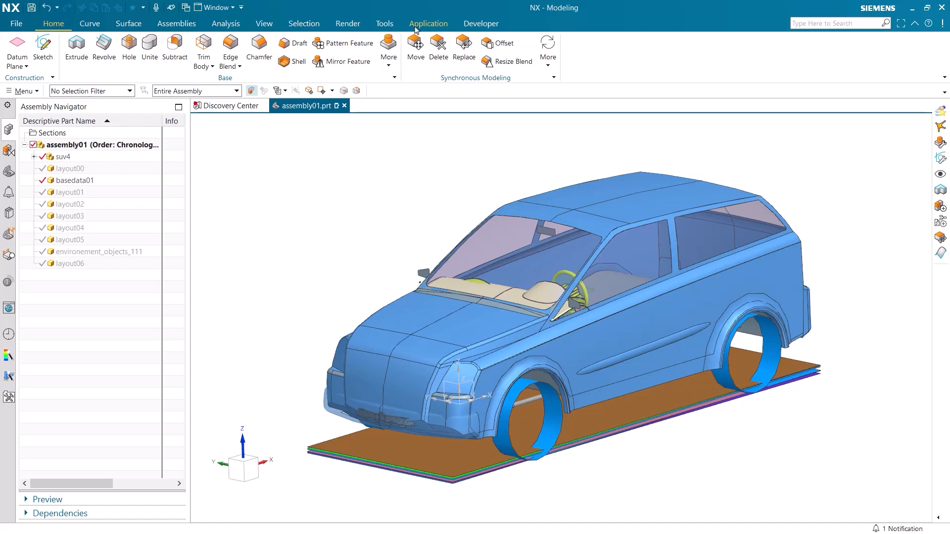
- Switch NX from Modeling to Vehicle Design and Validation and show the assembly commands
click(427, 24)
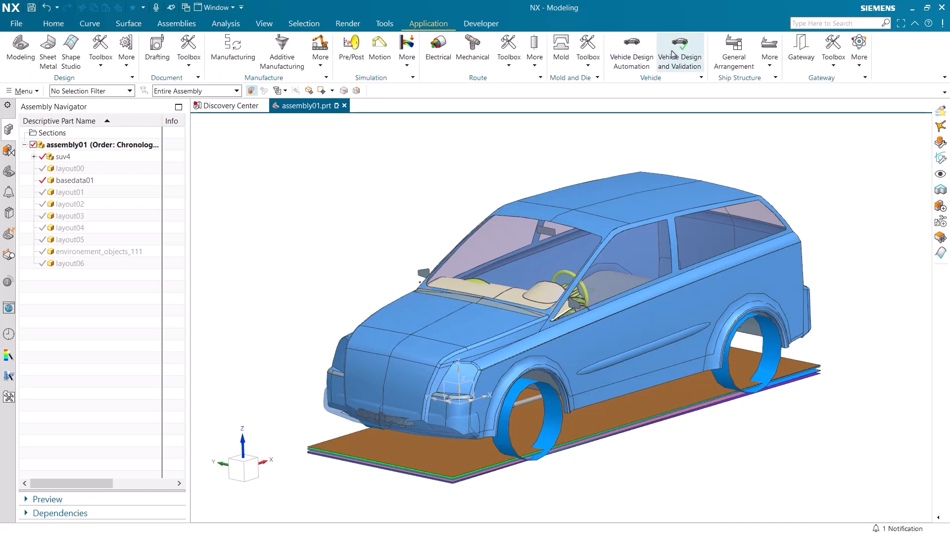
click(680, 52)
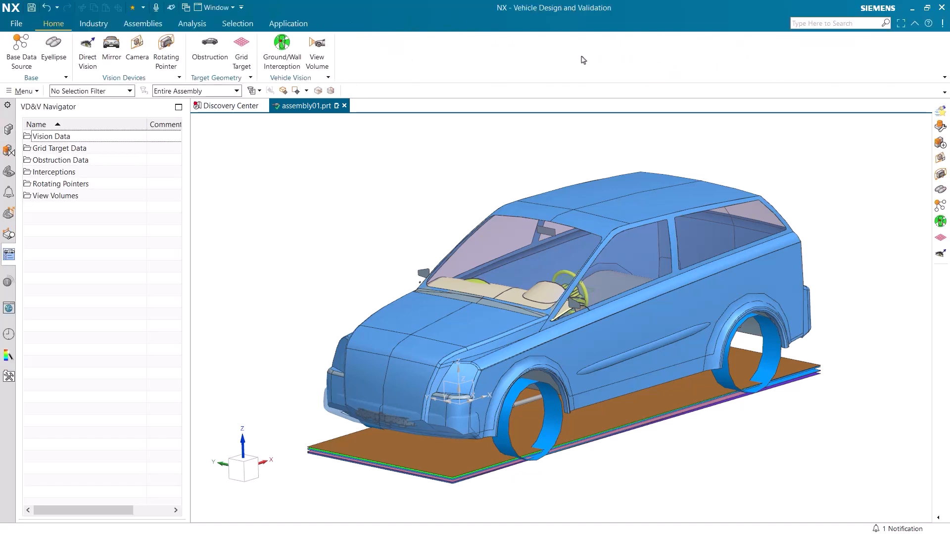
click(143, 24)
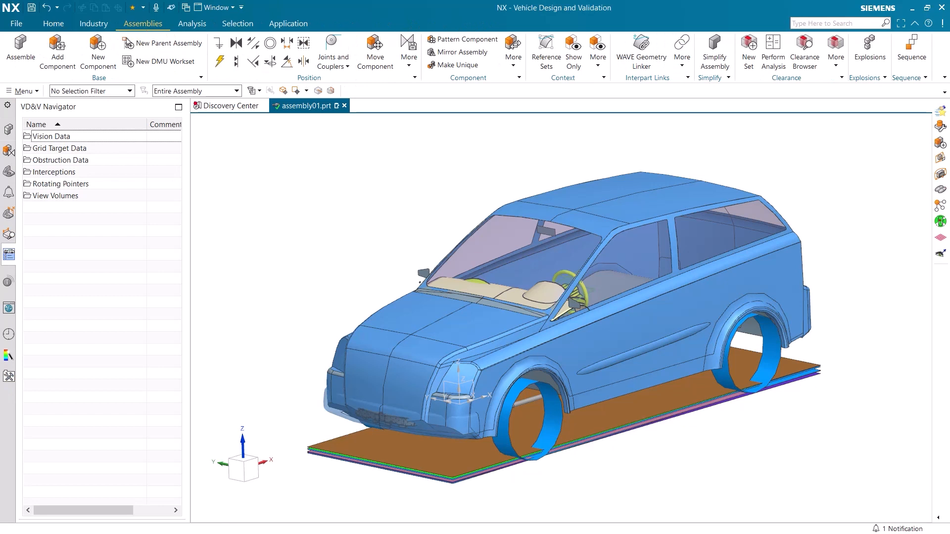
- Add new component model1 and make it unique as layout07.prt
click(97, 51)
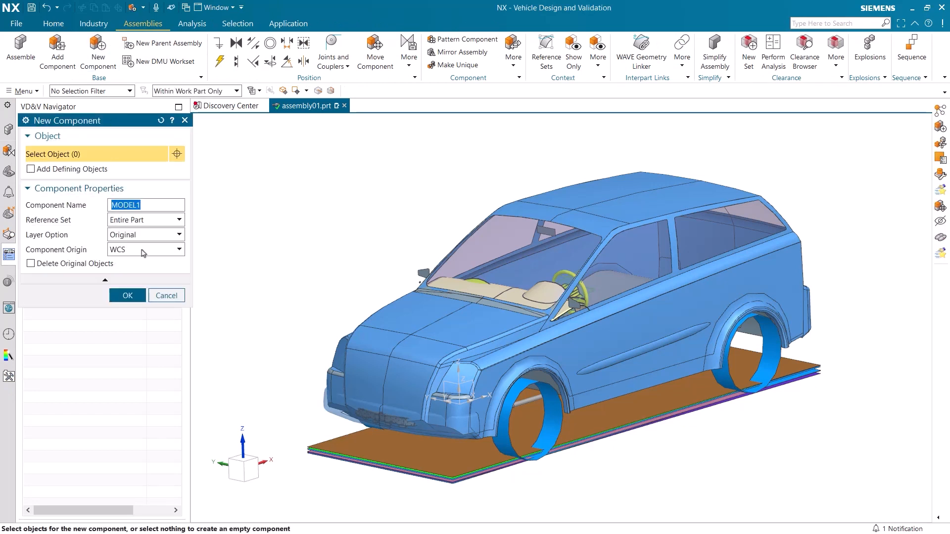
mouse_move(127, 296)
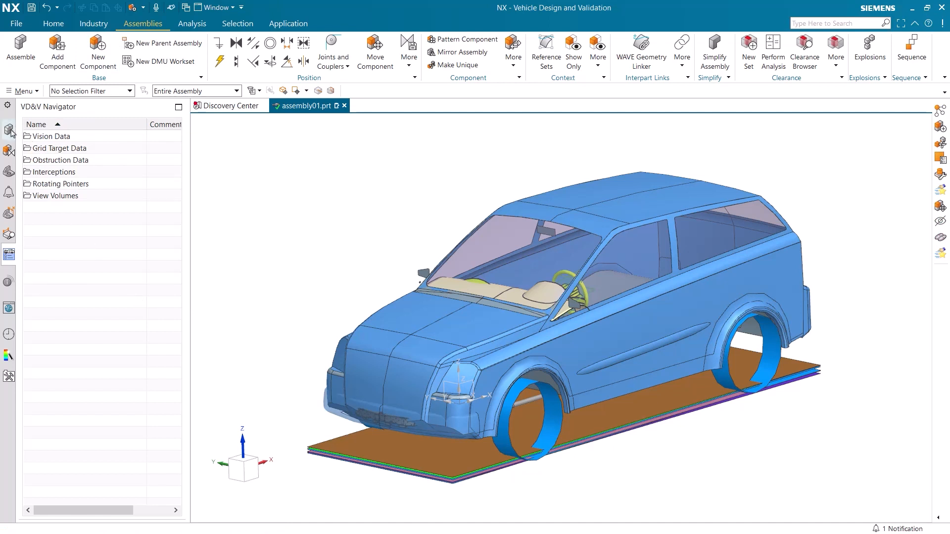
click(9, 149)
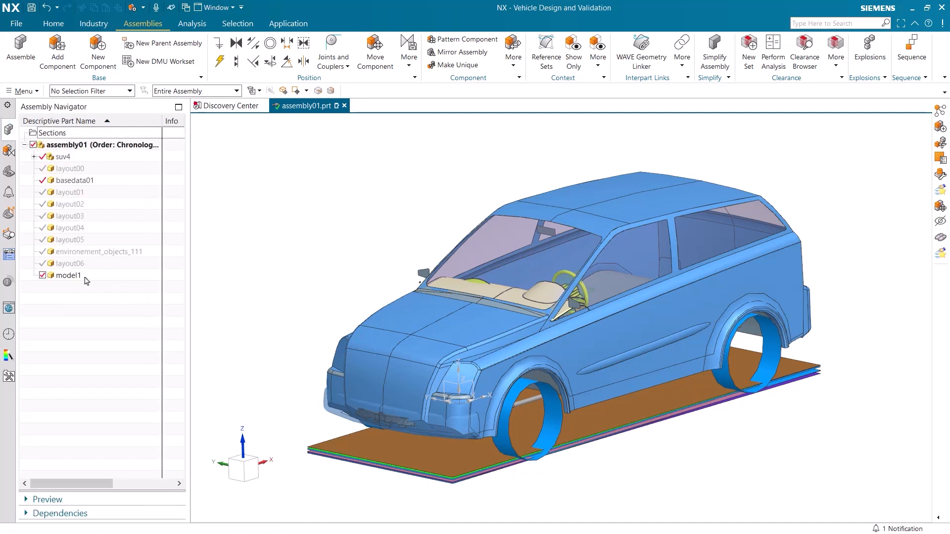
right_click(67, 275)
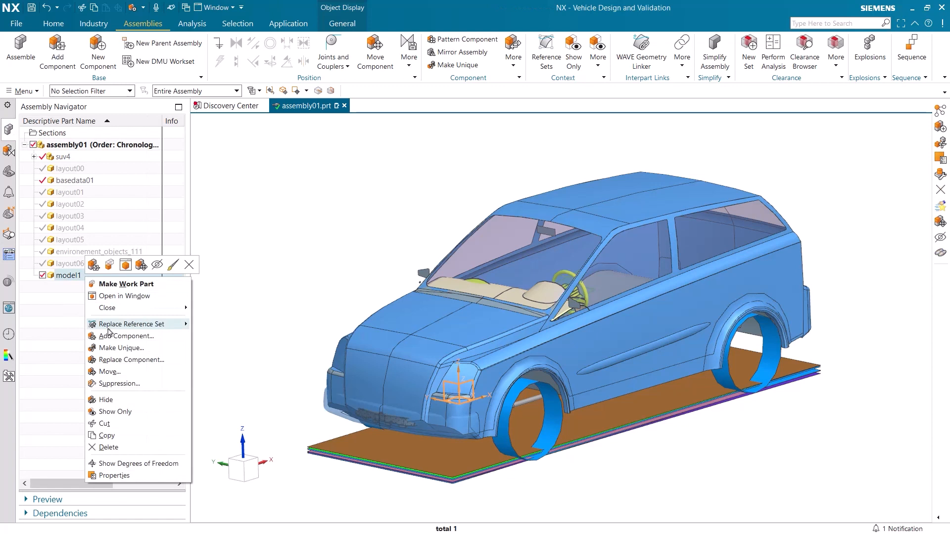
click(121, 347)
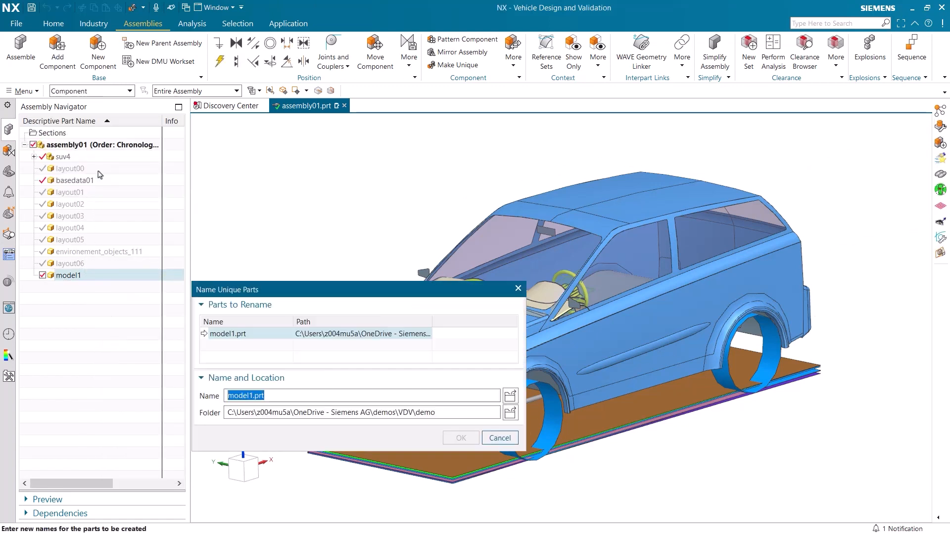
text(layout07)
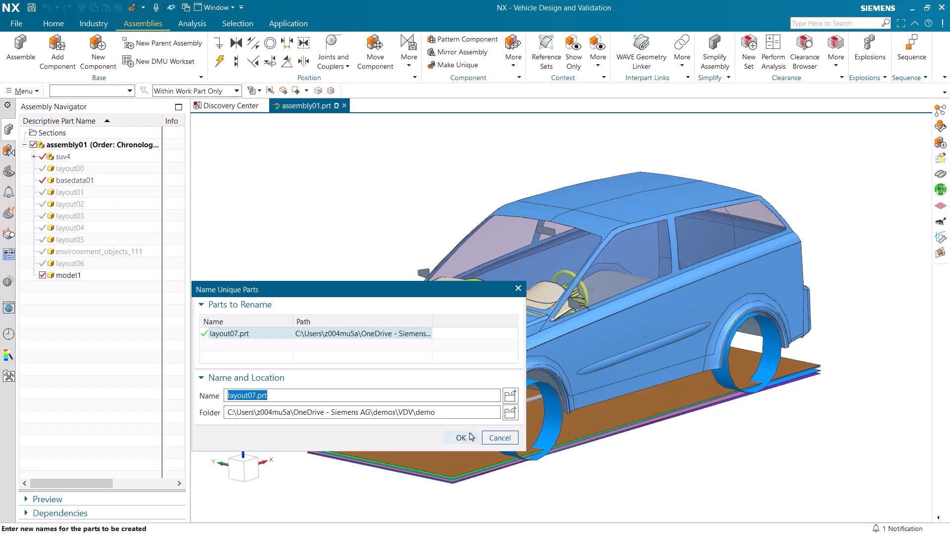
click(460, 437)
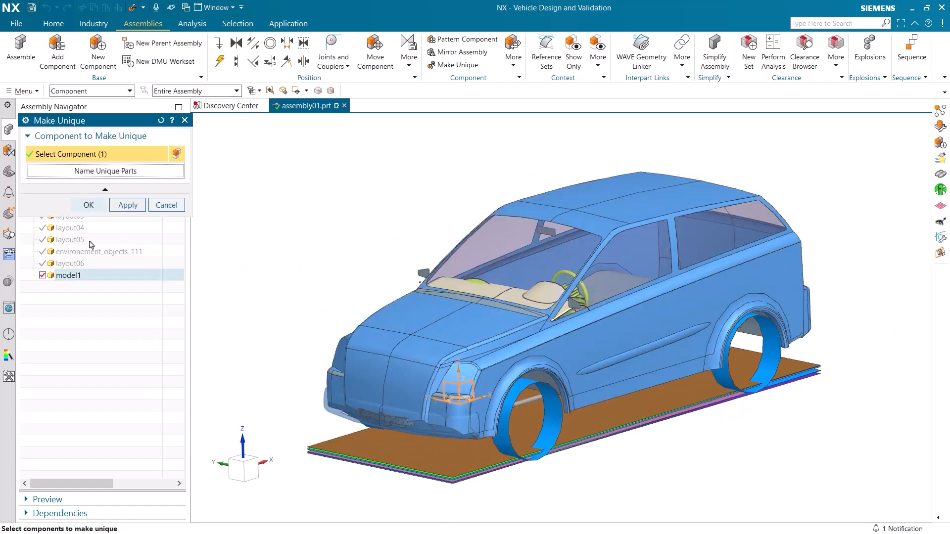
click(88, 205)
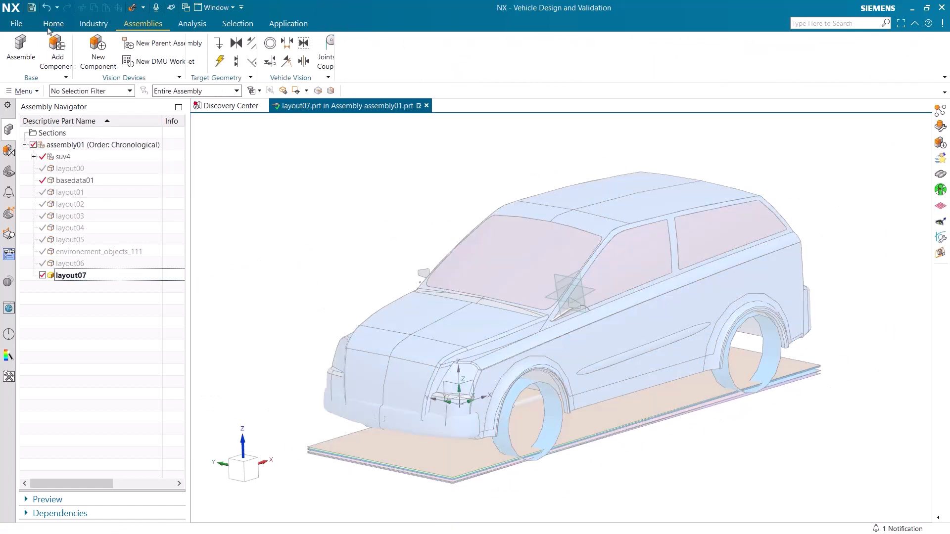
- Assign basedata01 as the base data source for layout07
click(53, 24)
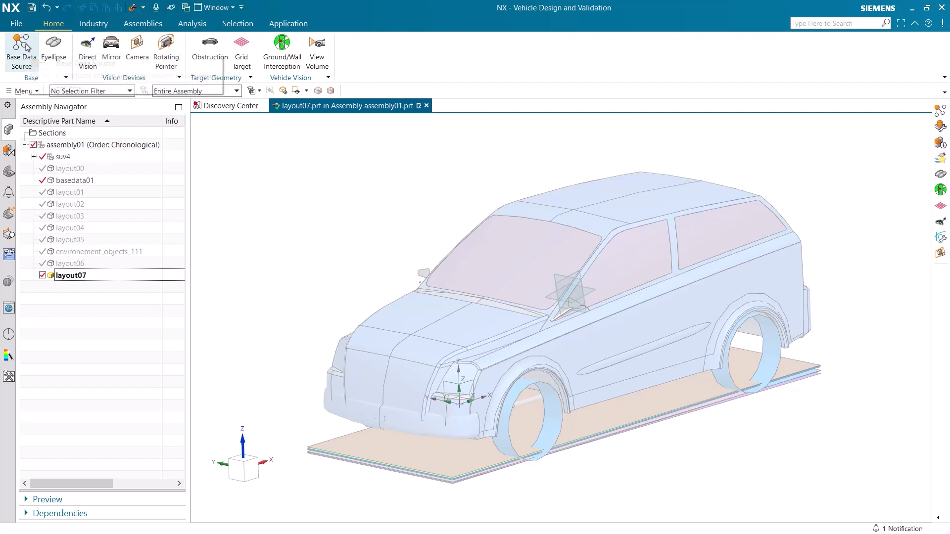
click(21, 52)
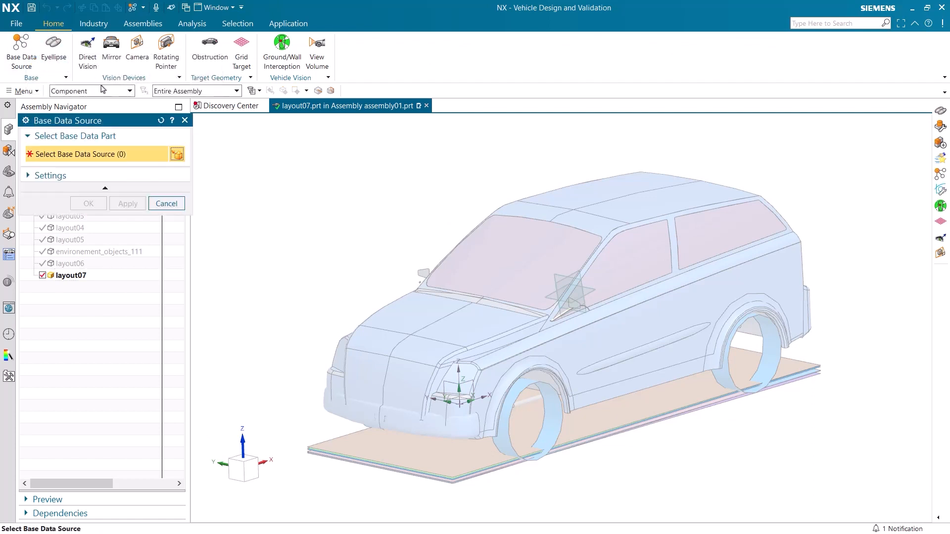
mouse_move(383, 456)
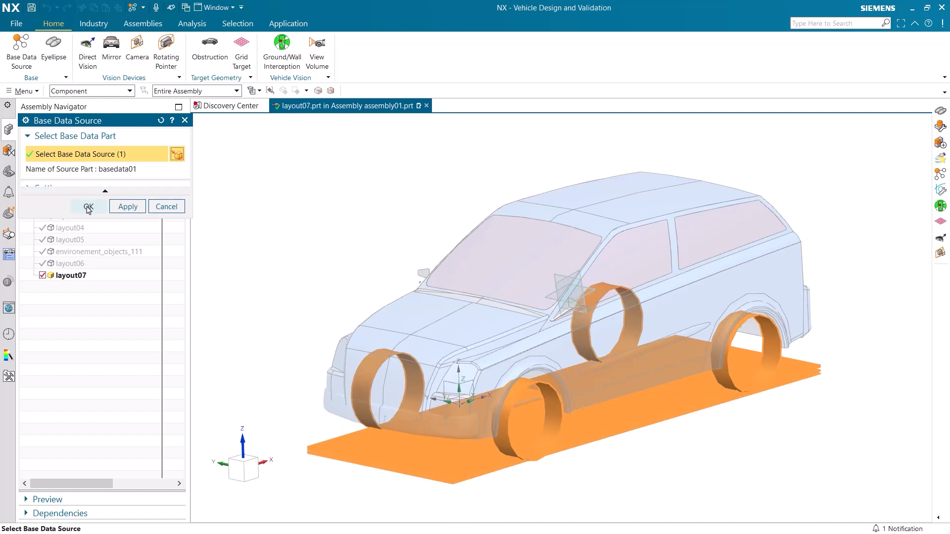
click(88, 206)
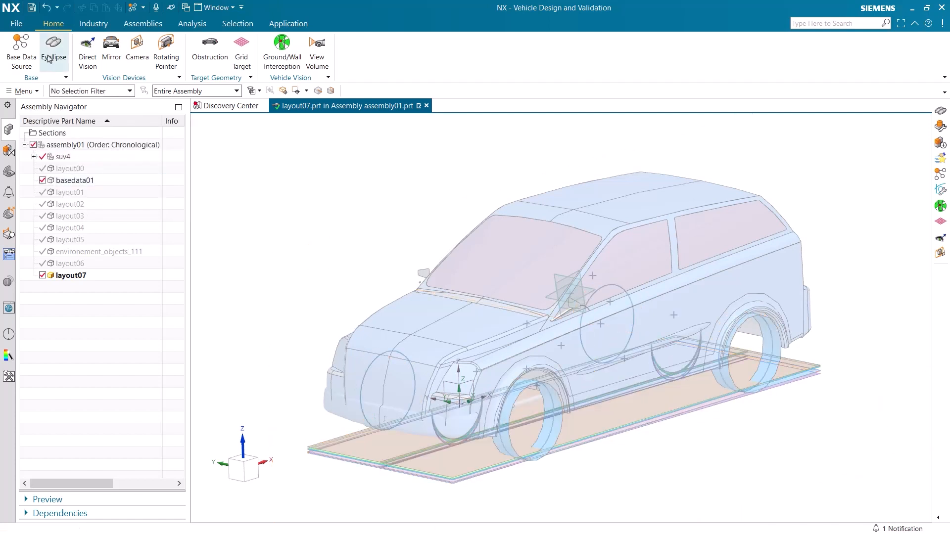
- Start an SAE J941/J1052 eyellipse with Empty Weight EG + Co-driver loading
click(54, 48)
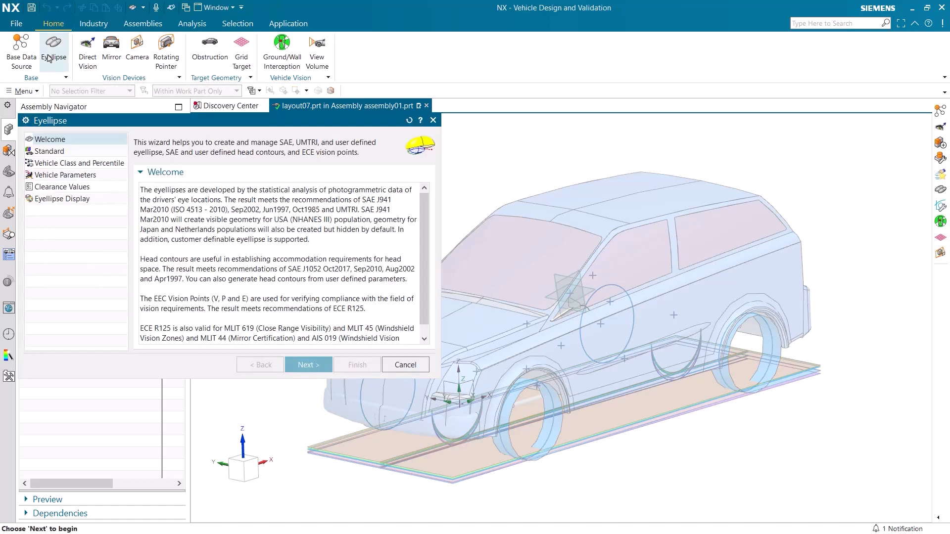
mouse_move(74, 82)
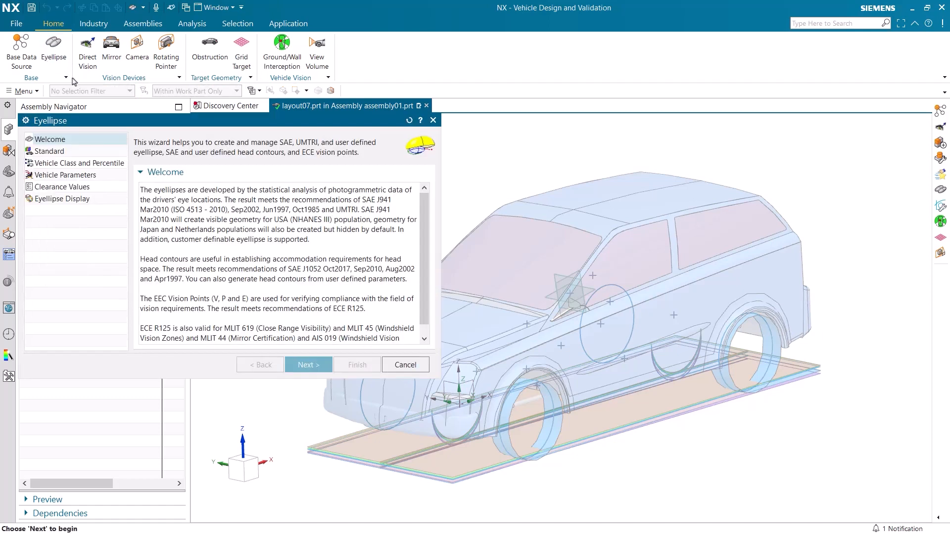
scroll(down, 3)
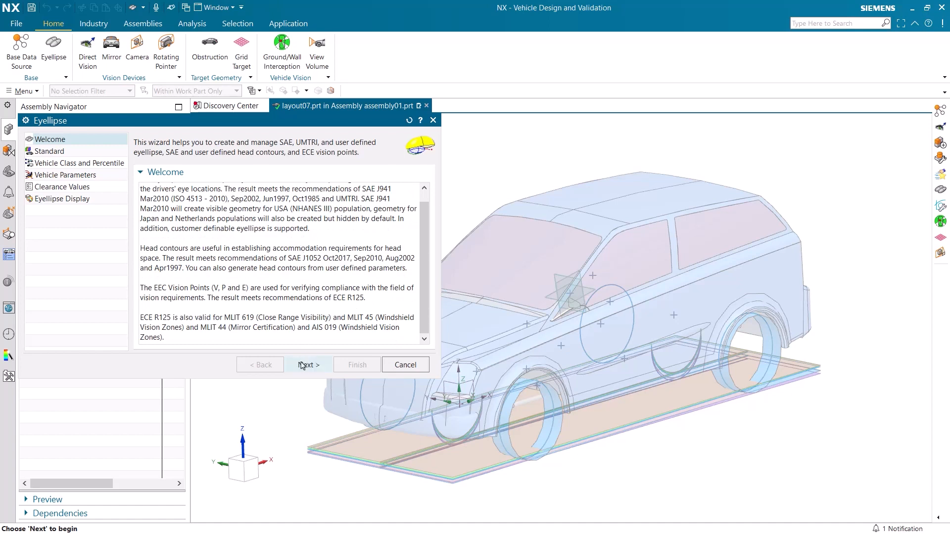
click(308, 365)
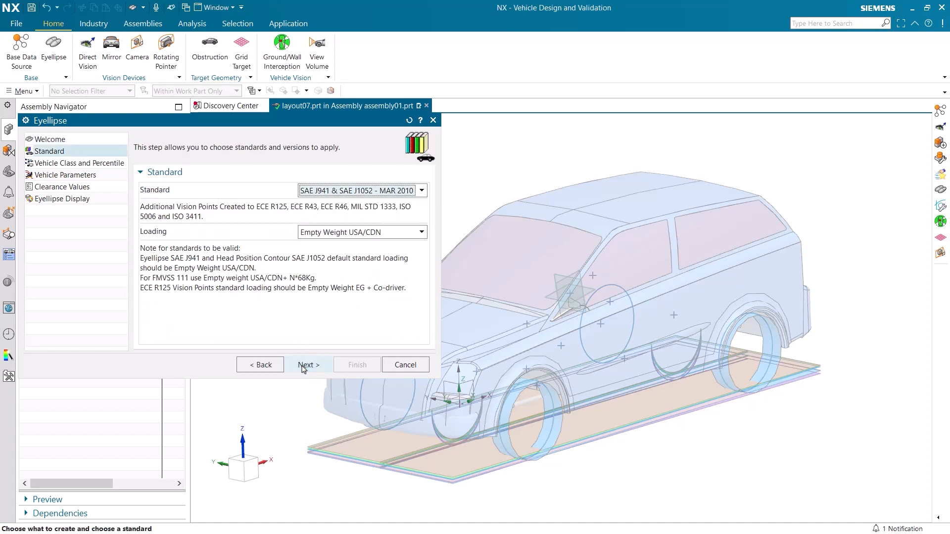
mouse_move(368, 237)
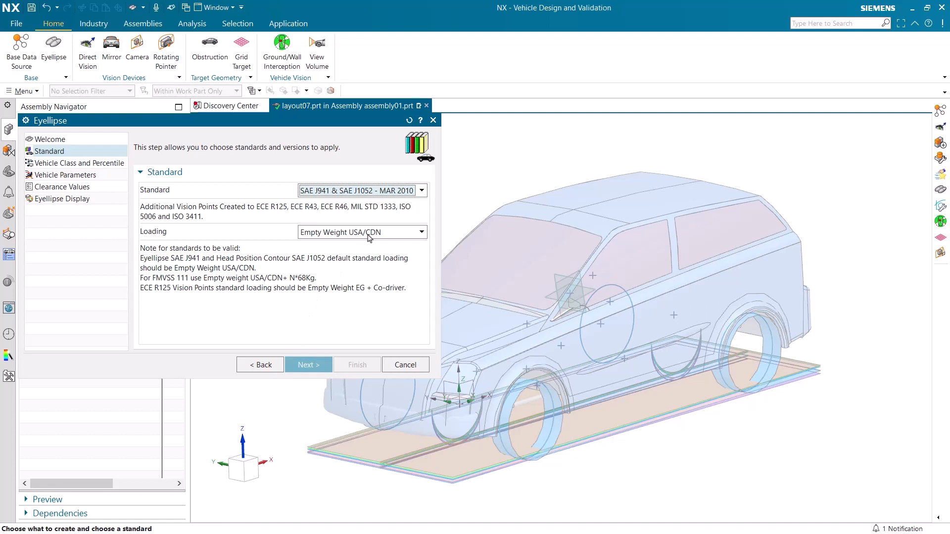
click(421, 232)
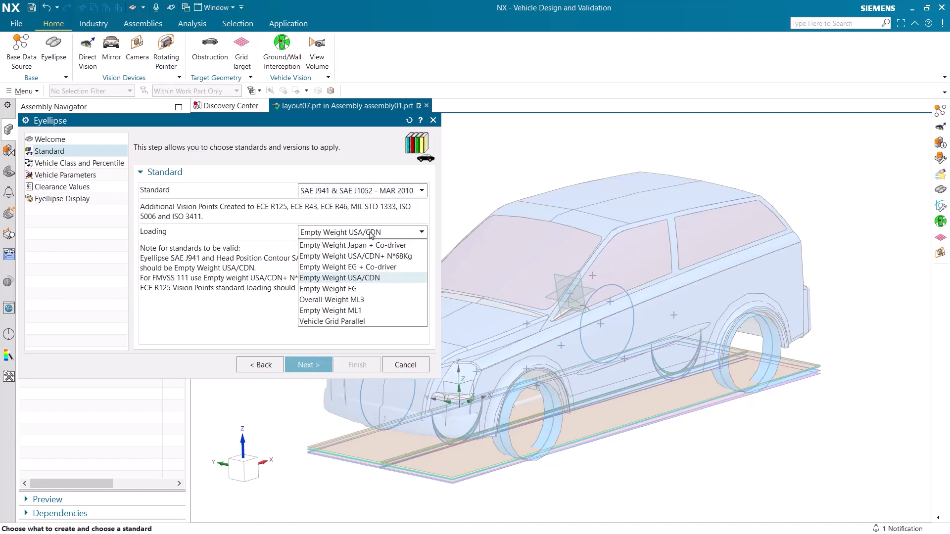
click(349, 267)
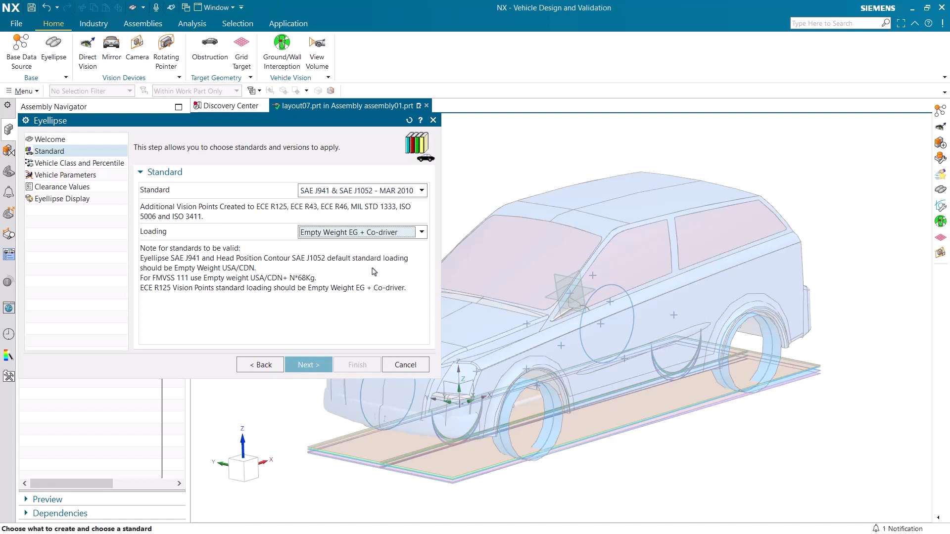
click(308, 364)
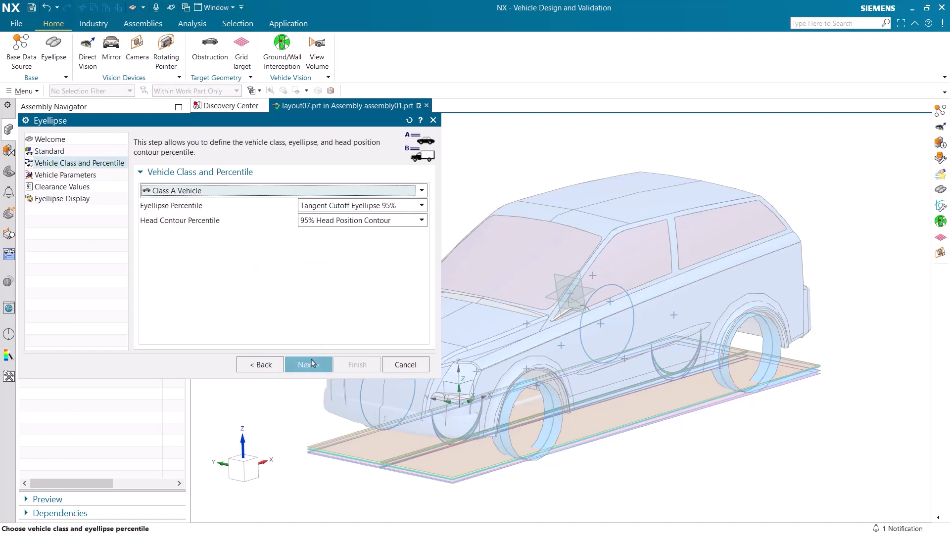
- Accept vehicle parameters, clearance values and display settings, and finish the eyellipse
click(308, 365)
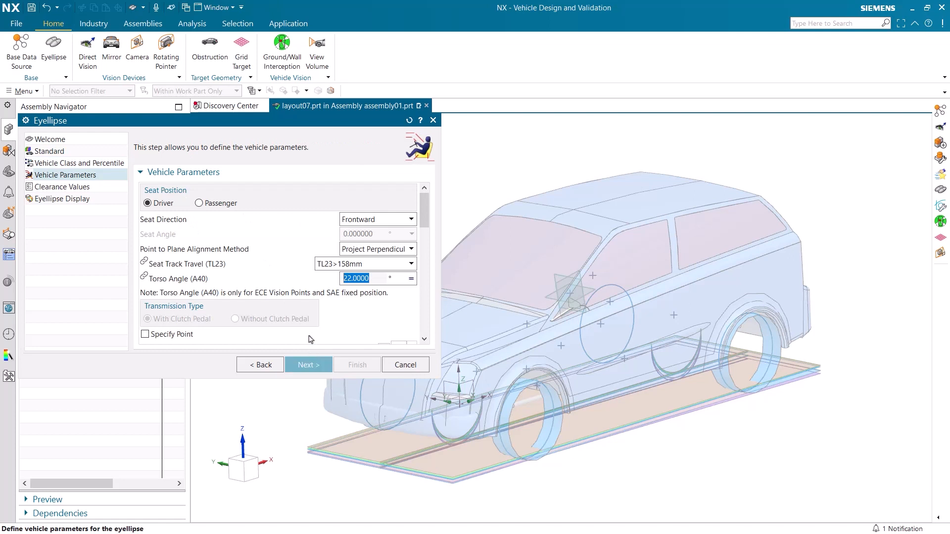
scroll(down, 3)
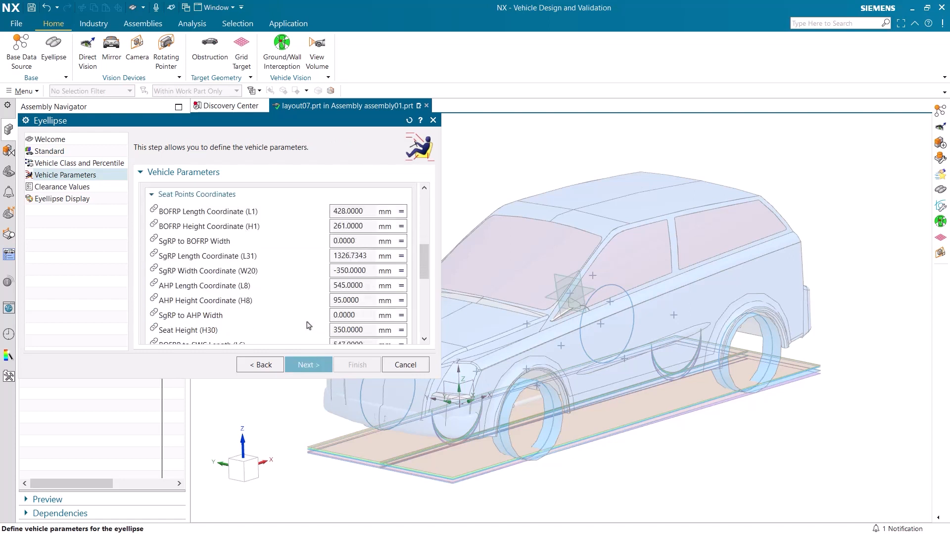
scroll(down, 3)
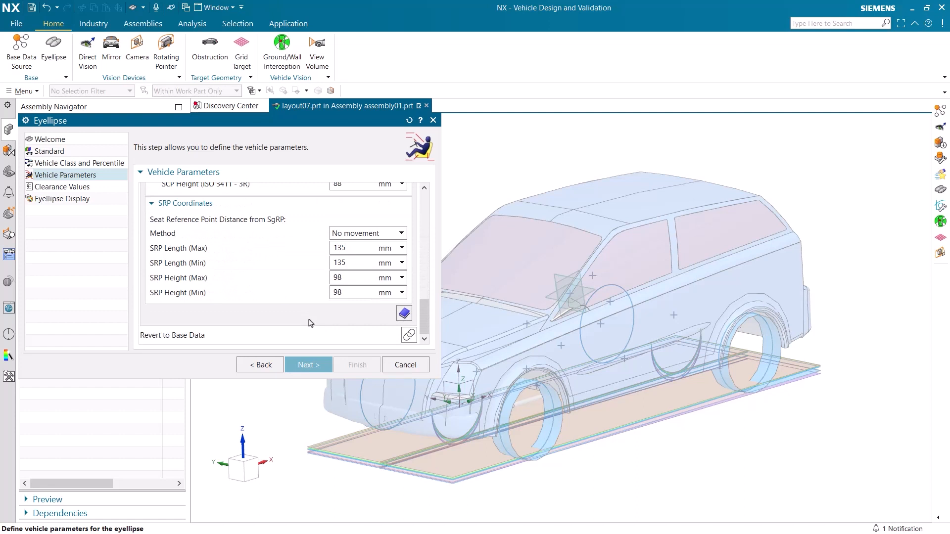
click(307, 365)
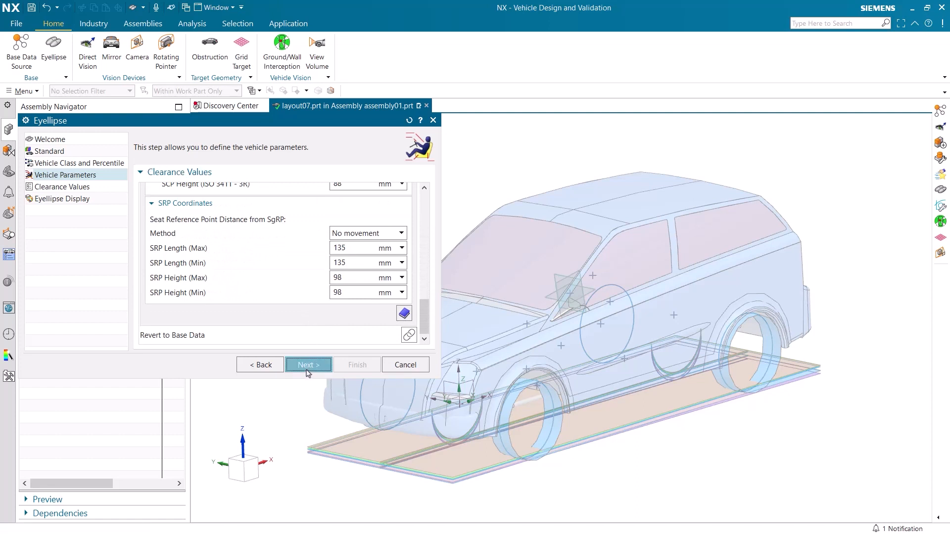
click(308, 364)
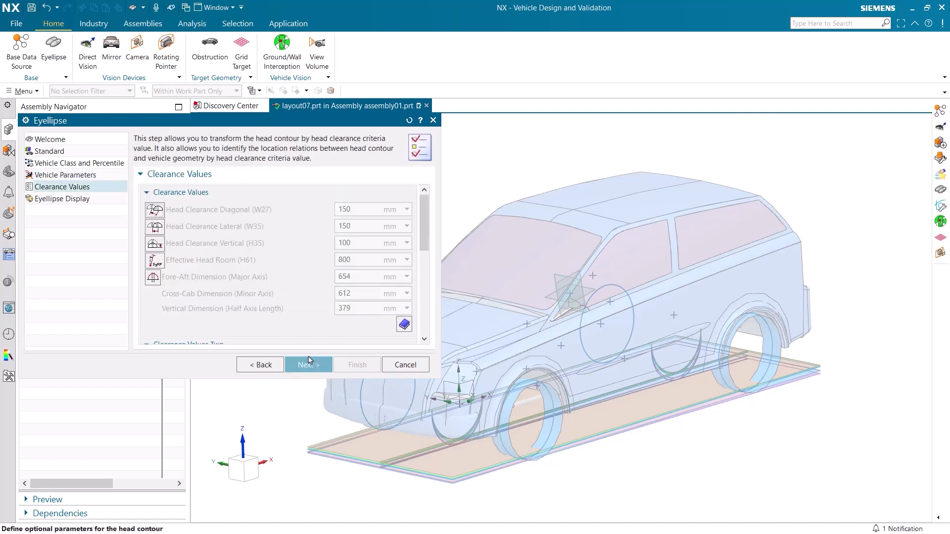
scroll(down, 3)
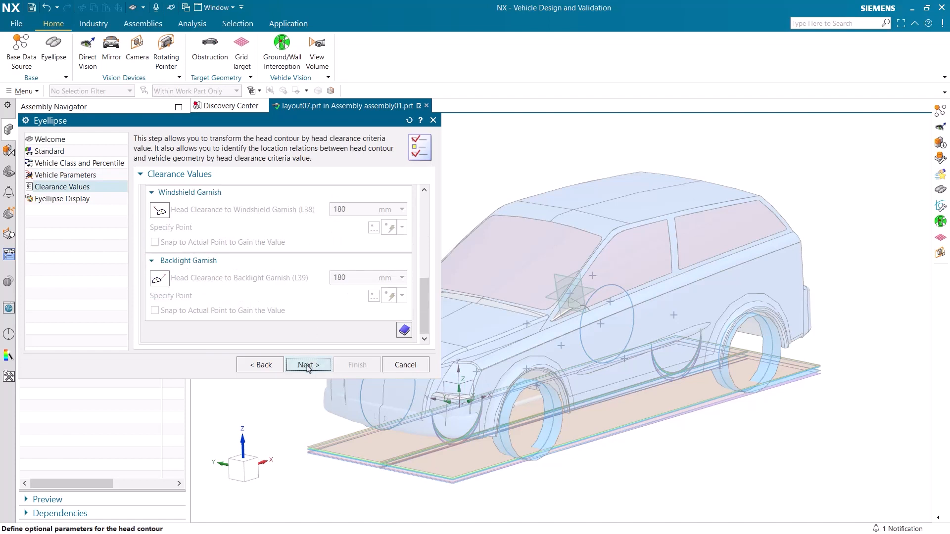
click(307, 365)
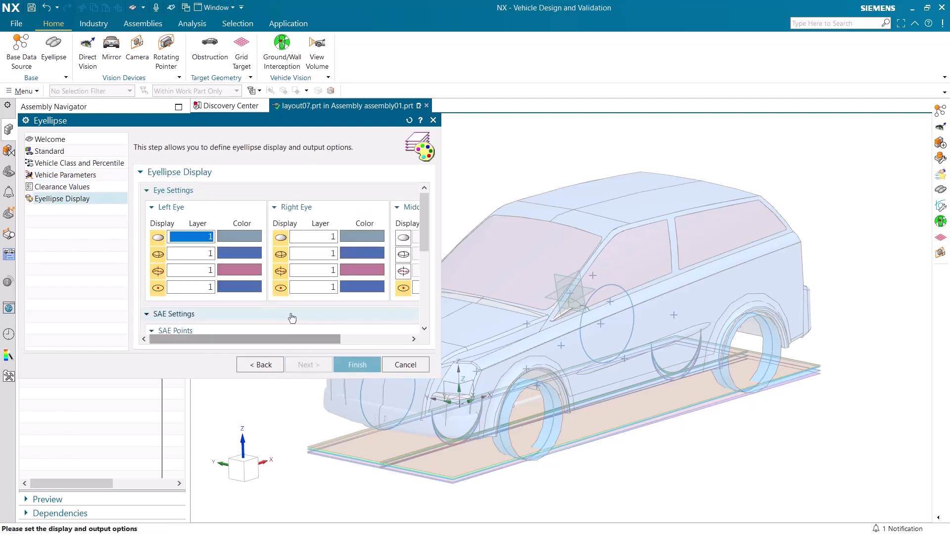
scroll(down, 3)
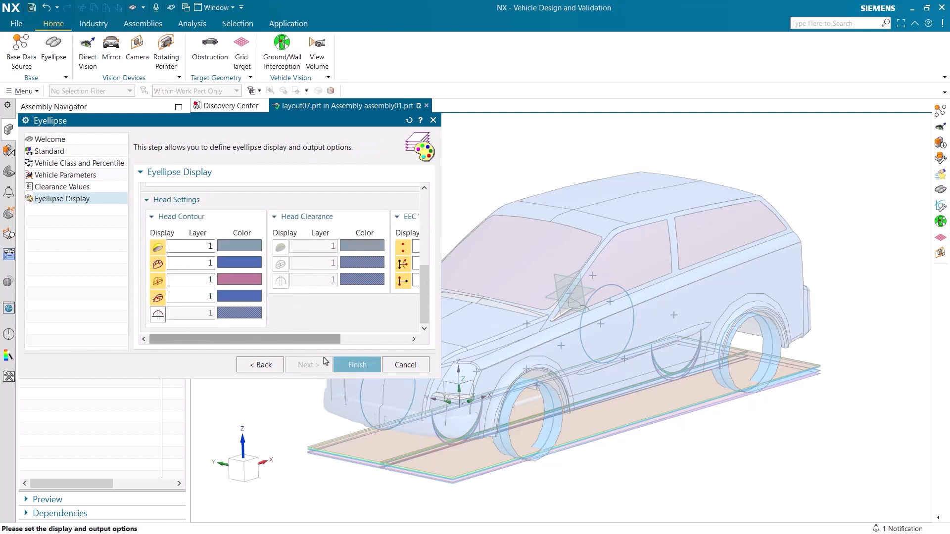
click(356, 364)
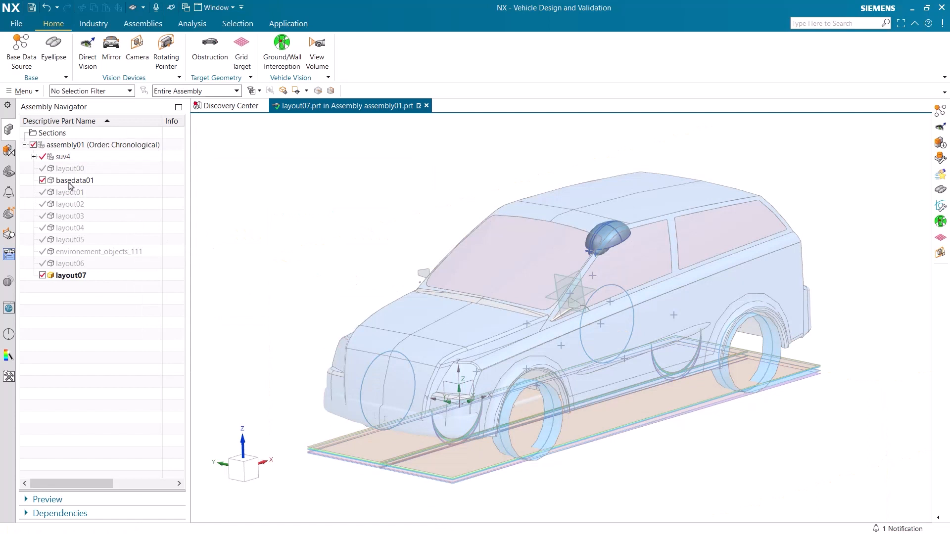
- Start a direct vision device from the eyellipse using the ECE R125 standard
click(87, 50)
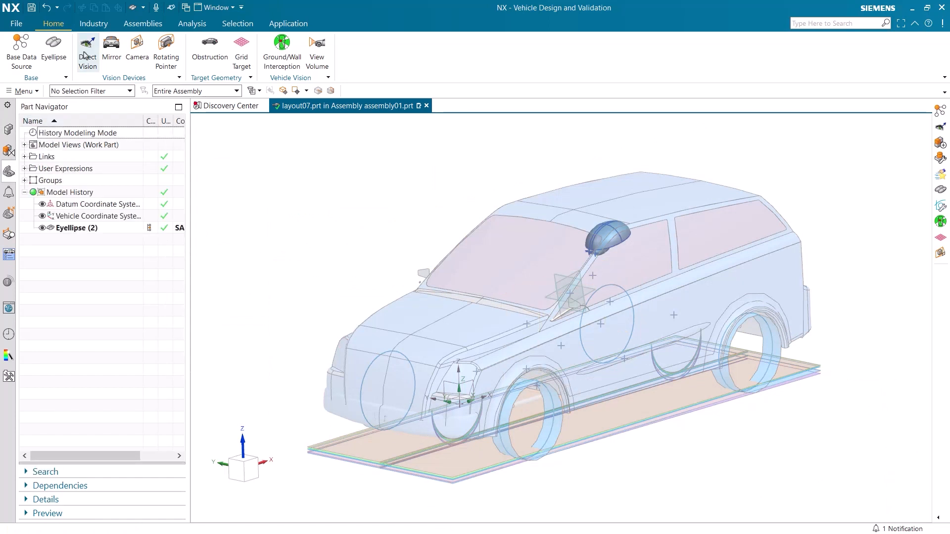
click(87, 51)
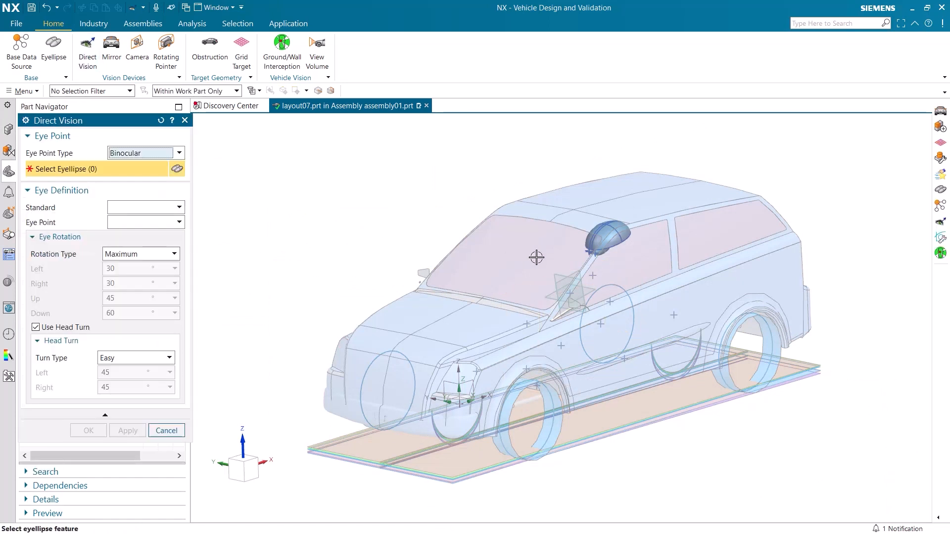
click(597, 239)
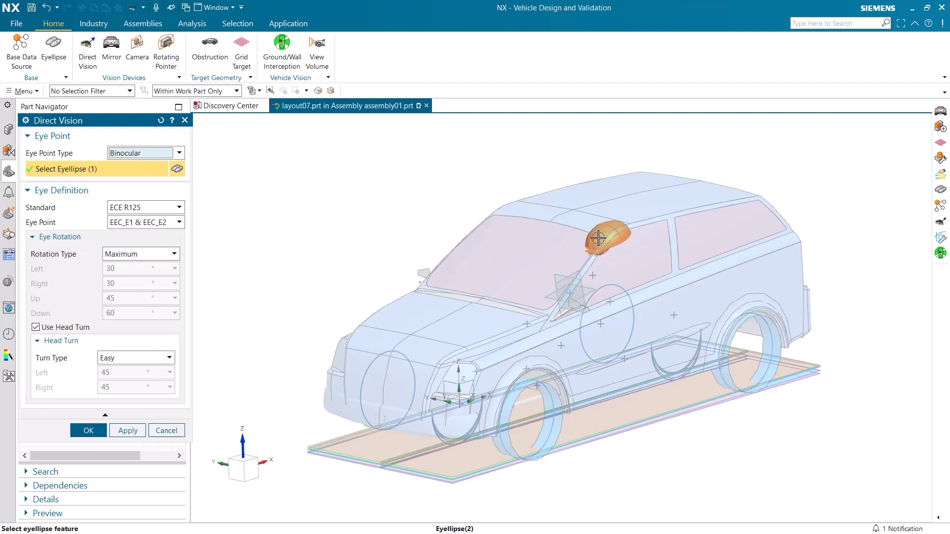
click(178, 207)
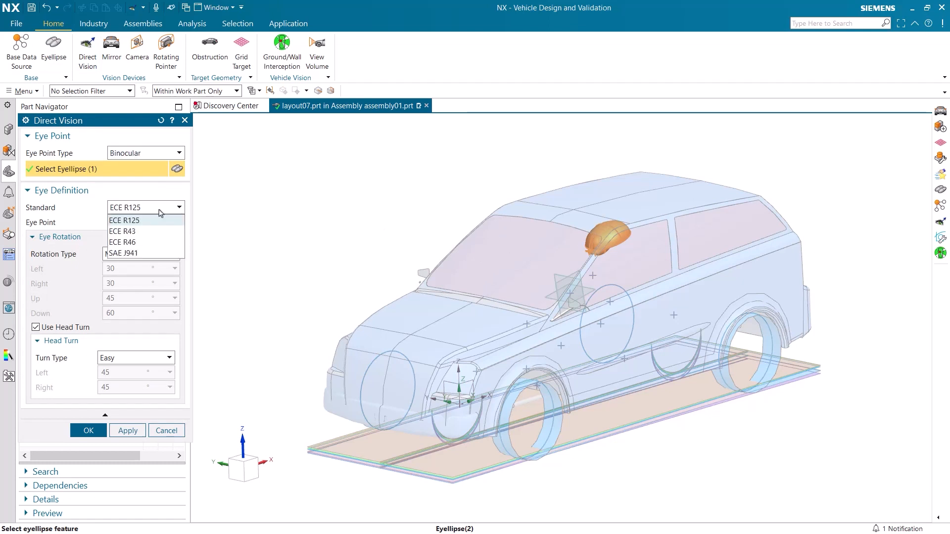
click(122, 242)
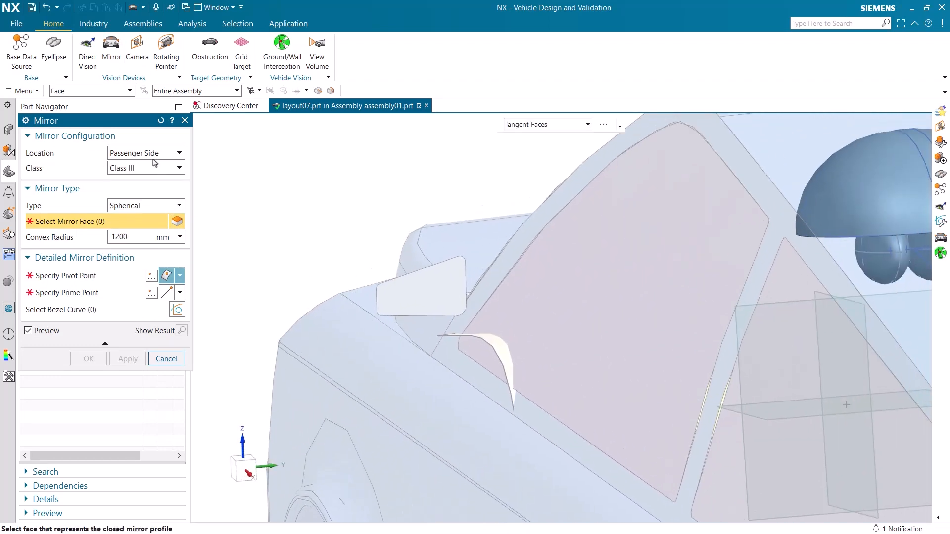
- Create a driver-side Class III mirror from the glass face, pivot and prime points
click(179, 168)
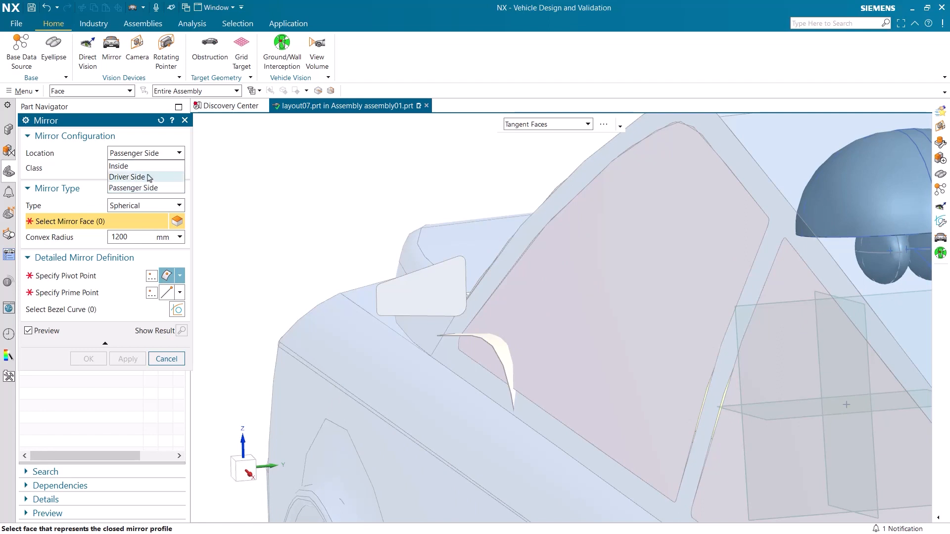
click(127, 176)
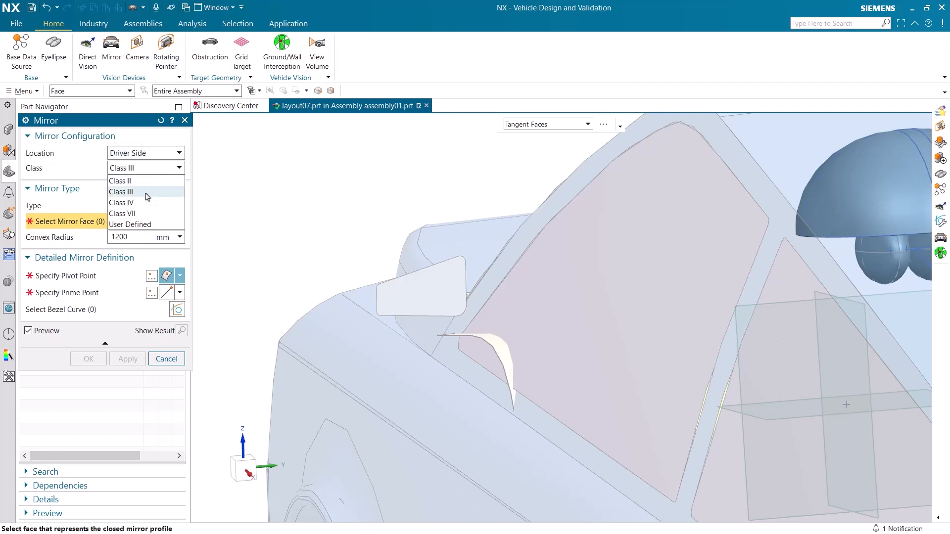
click(145, 192)
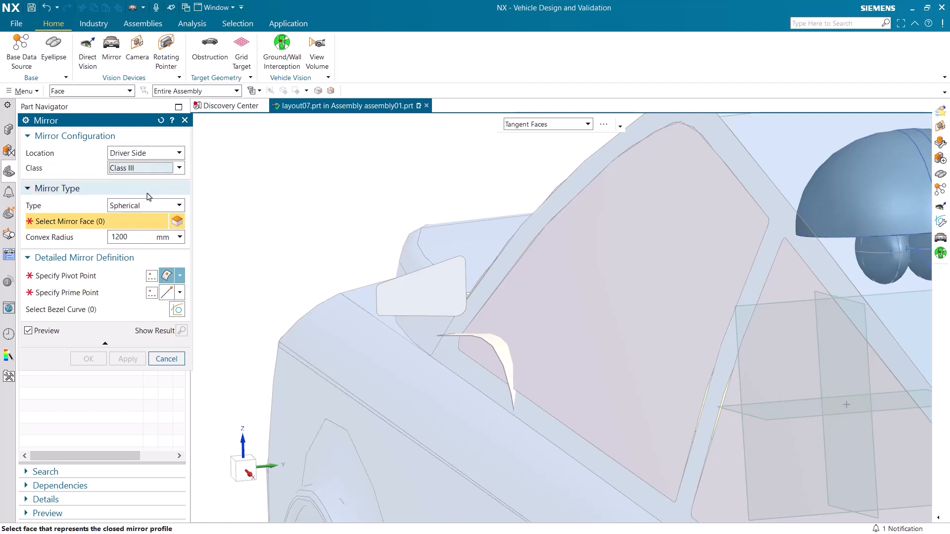
click(420, 287)
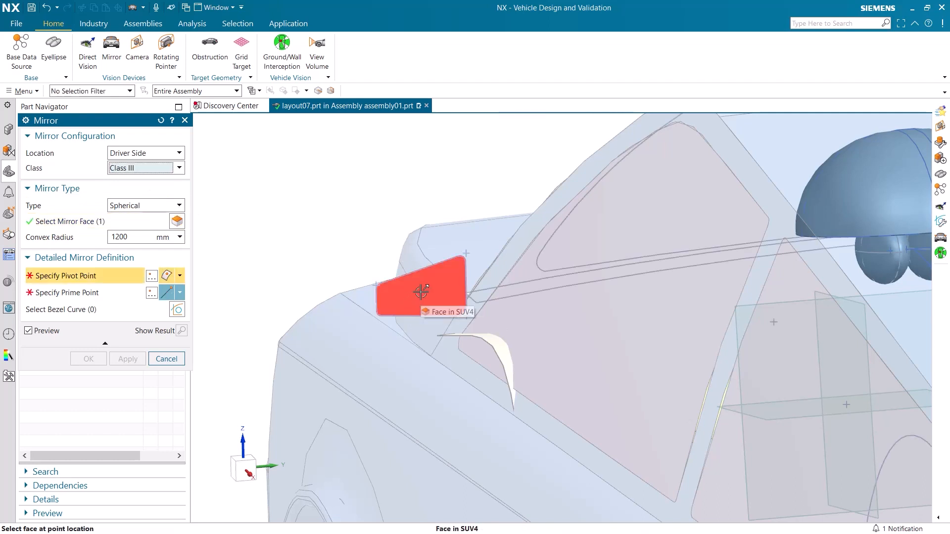
click(421, 294)
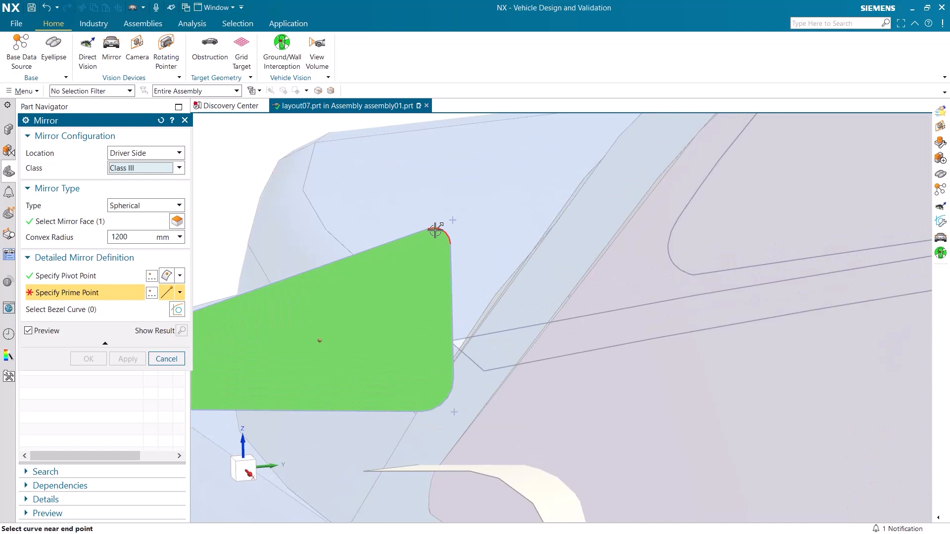
click(435, 231)
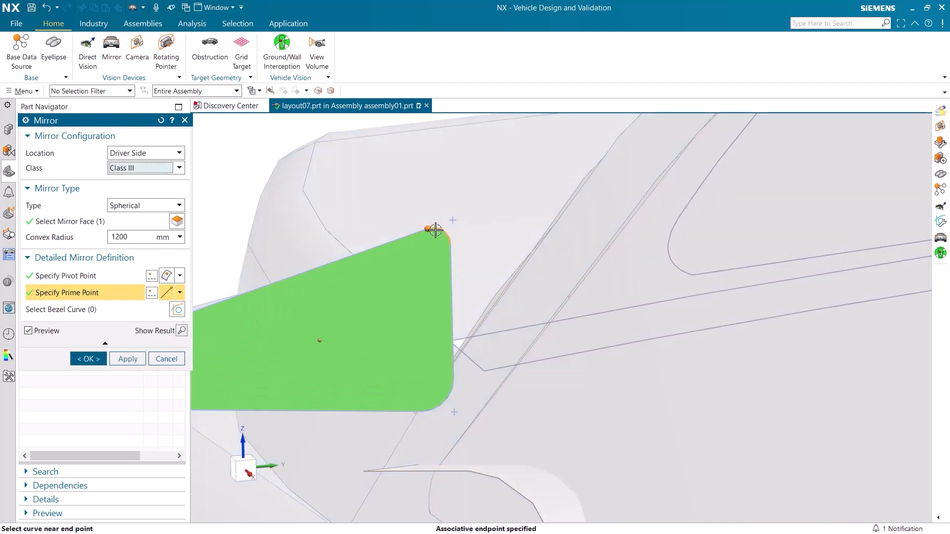
click(127, 359)
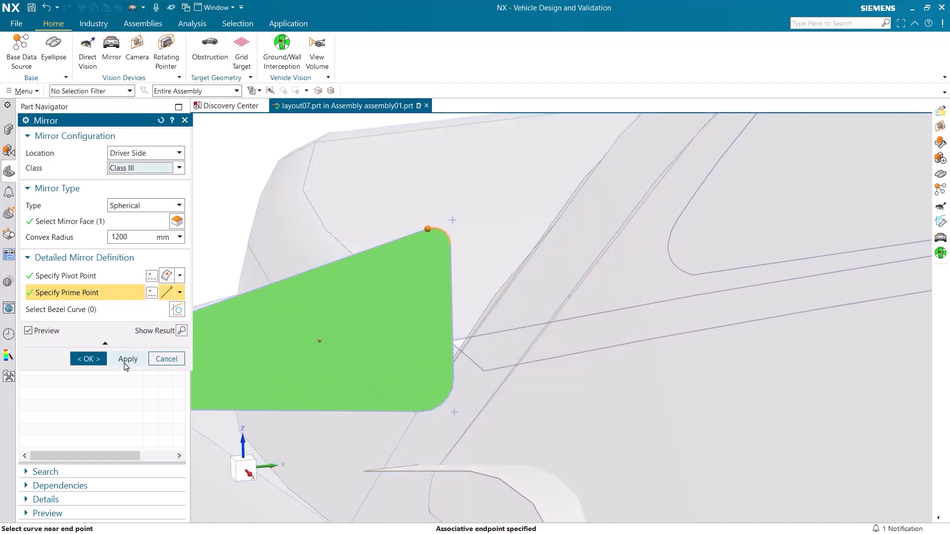
click(128, 359)
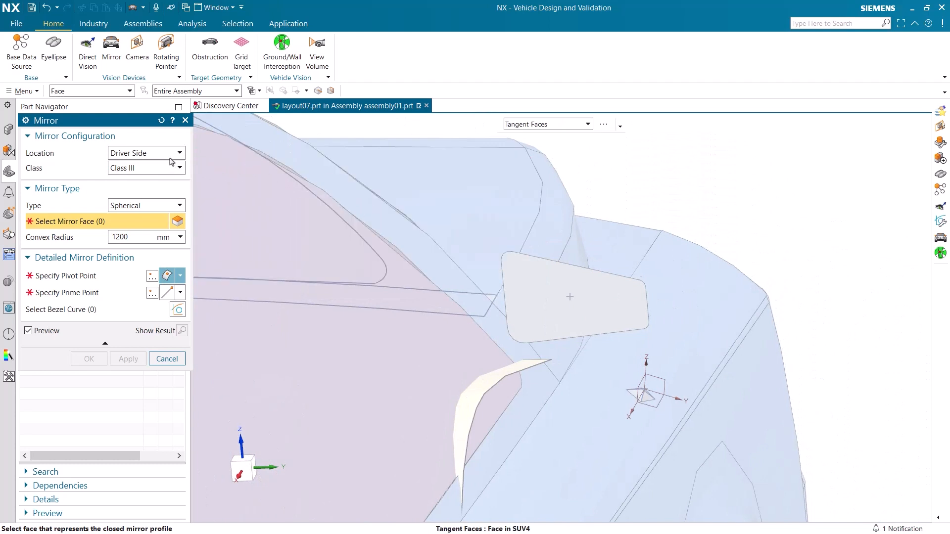
- Create a passenger-side Class III mirror on the opposite glass face with its corner prime point
click(140, 153)
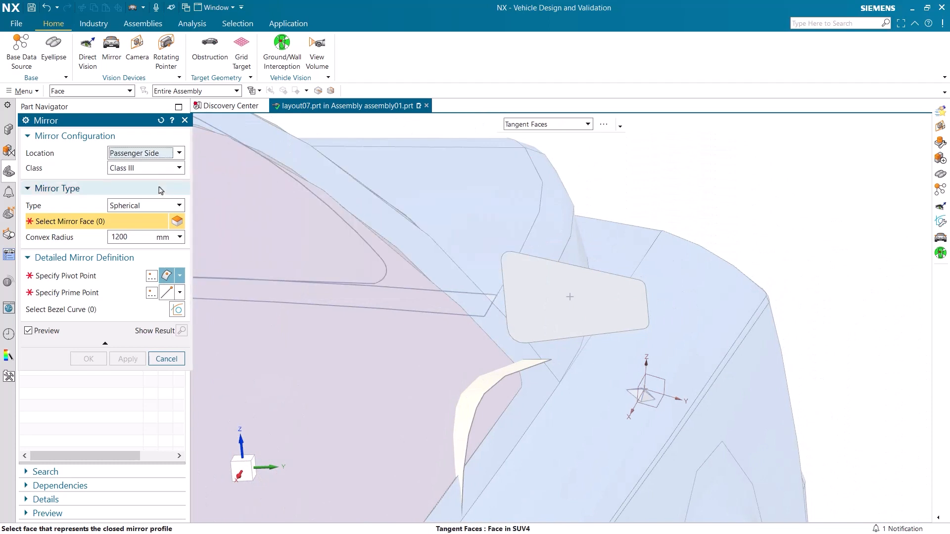
click(570, 297)
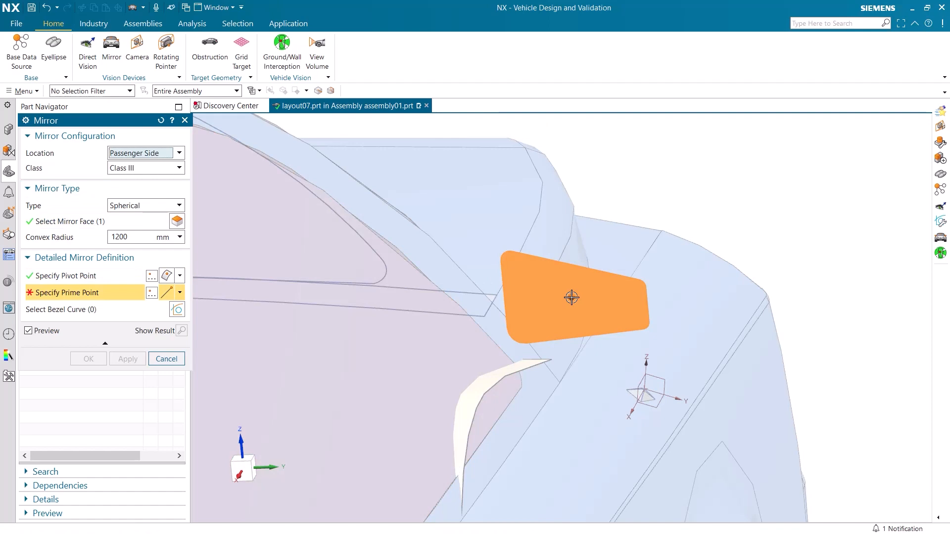
click(510, 252)
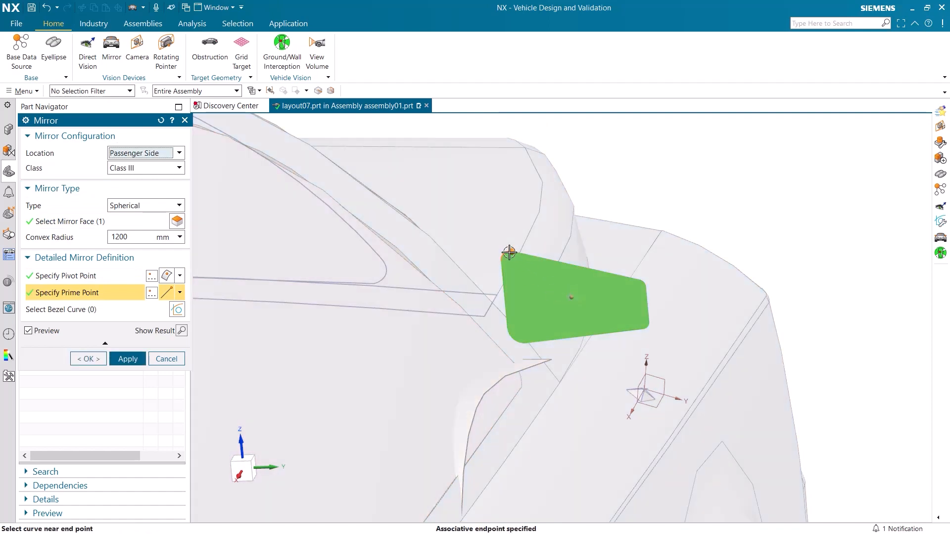
click(88, 359)
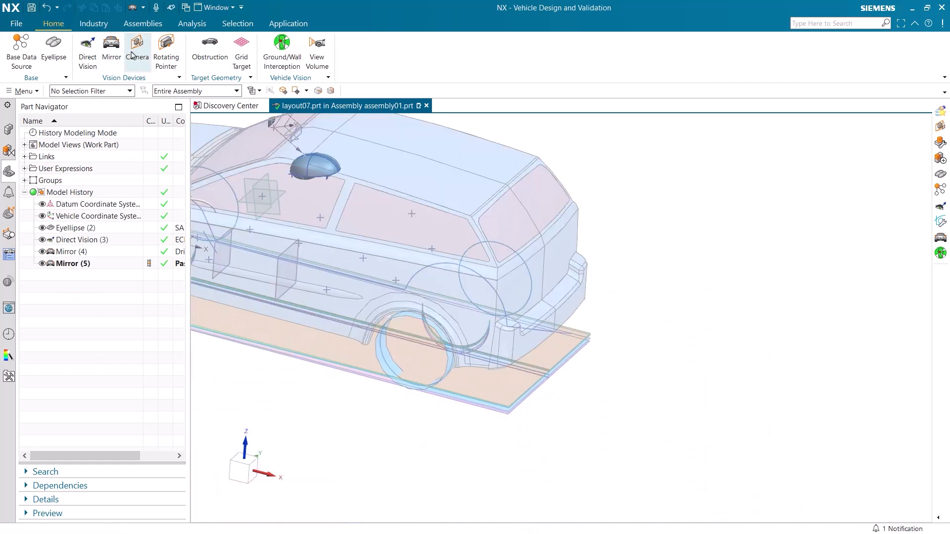
- Create a camera with a 56° × 30° field of view and 1200–17200 mm depth
click(137, 49)
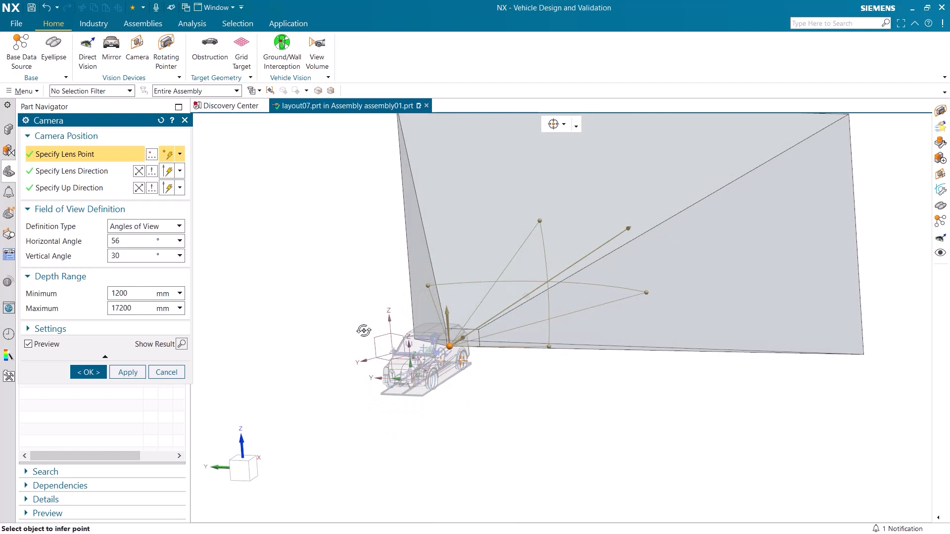
click(88, 372)
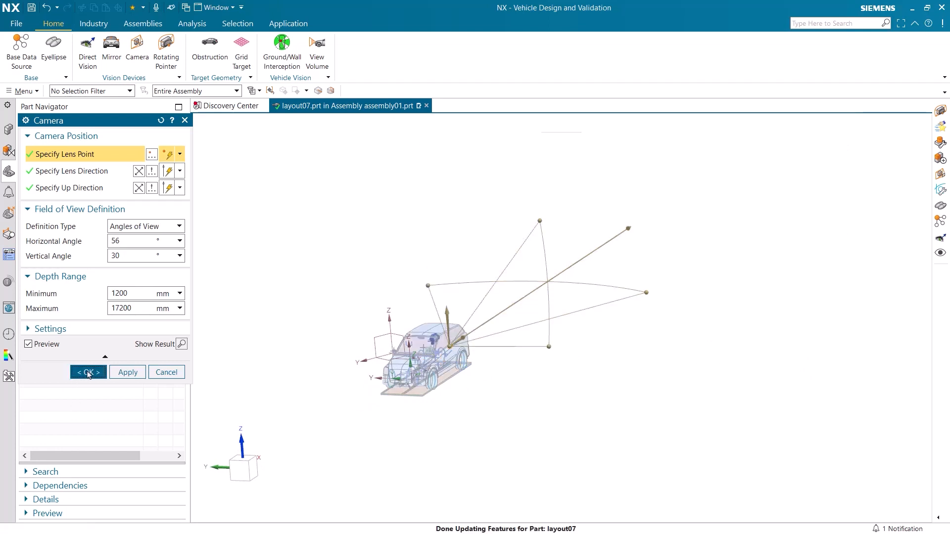
click(89, 372)
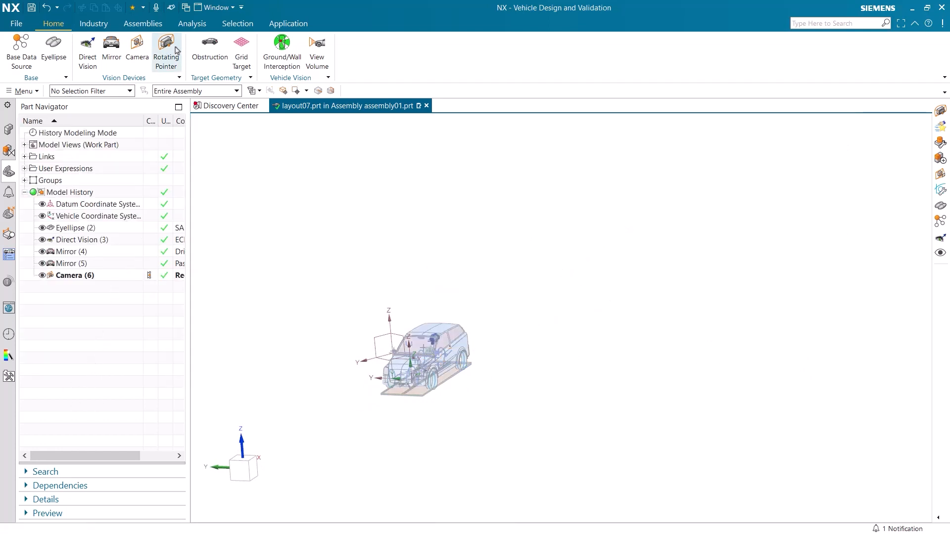
- Create a rotating pointer with a 200° horizontal angle and 30° up/down angles
click(166, 51)
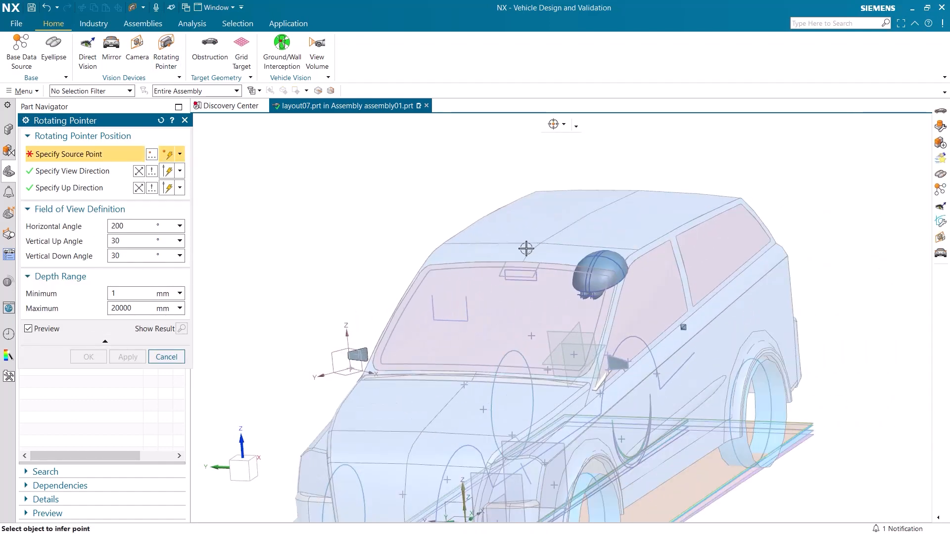
click(519, 254)
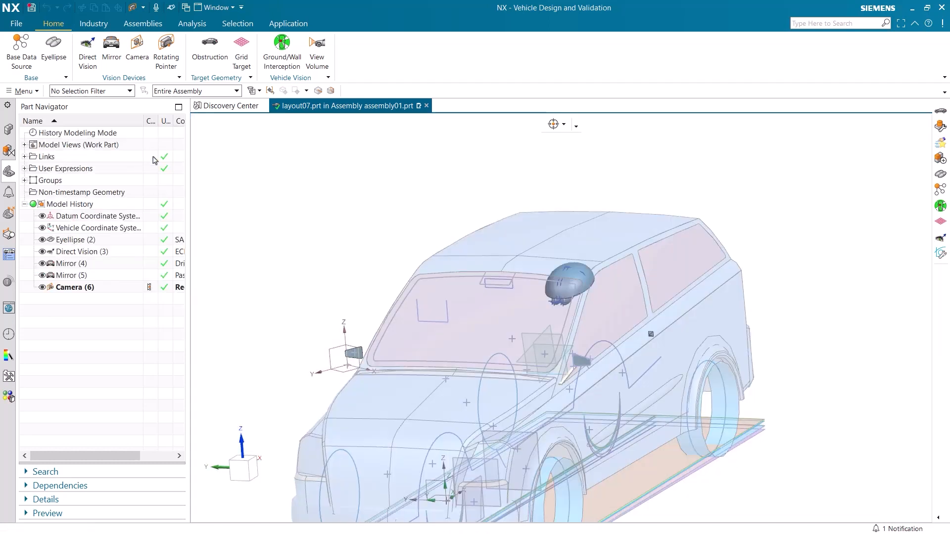
click(517, 256)
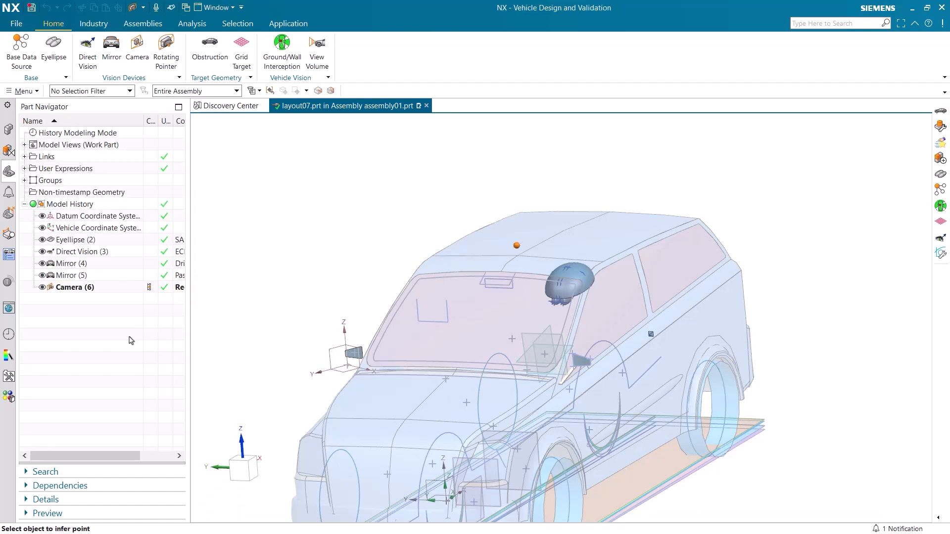
click(166, 49)
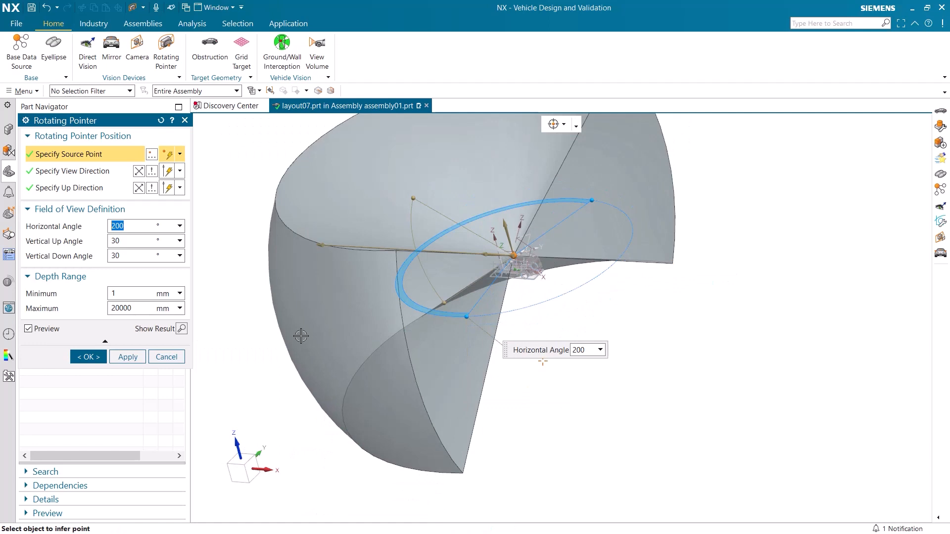
click(88, 357)
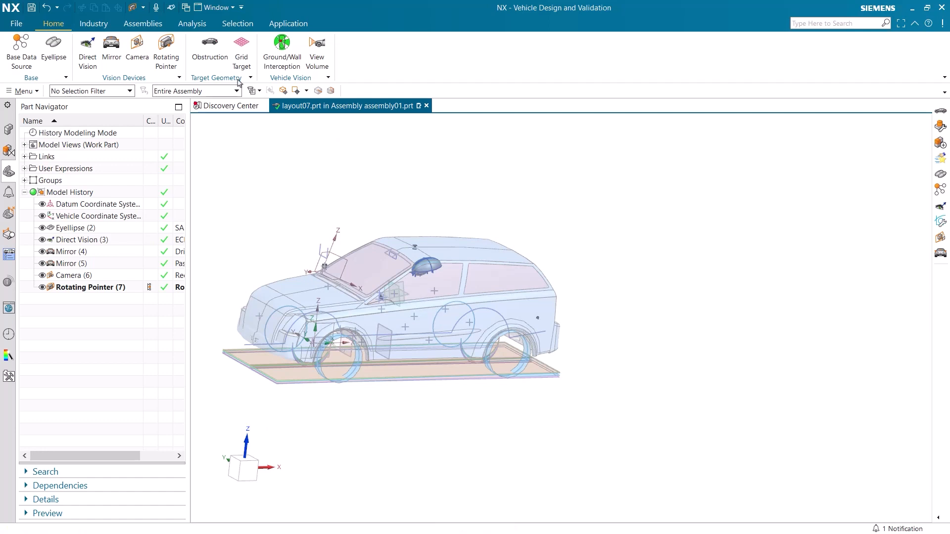
- Create Obstruction (8) from the five vehicle sheet bodies
click(209, 51)
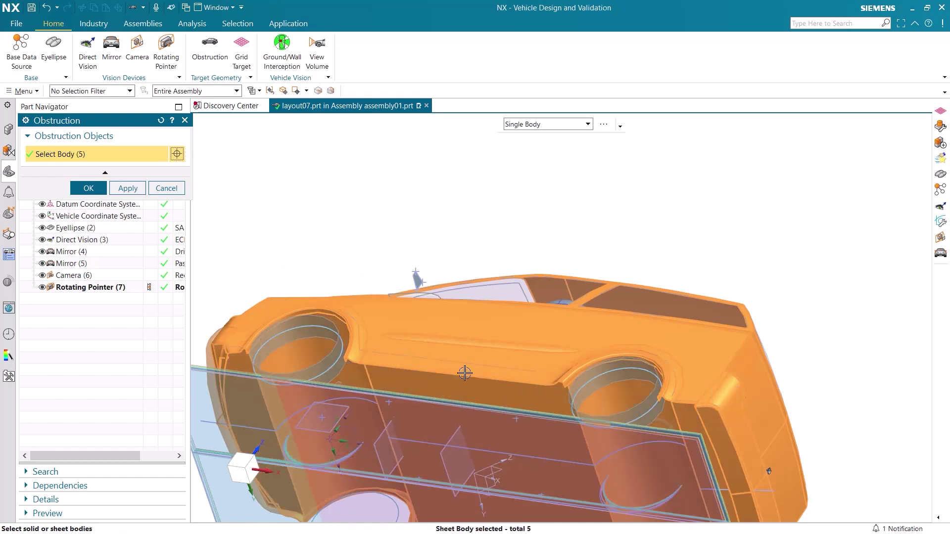
click(89, 188)
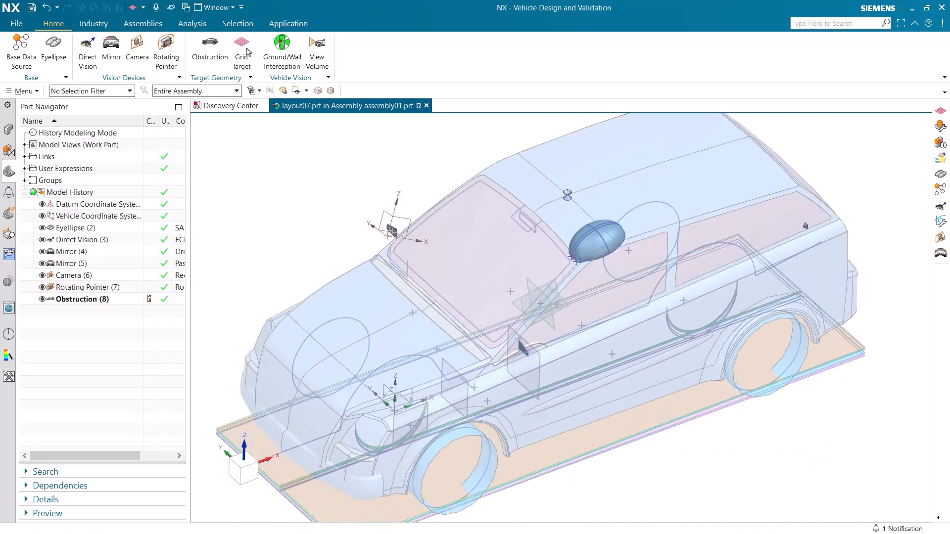
- Add Grid Target (9) using the ISO 5006 standard and the Direct Vision device
click(241, 49)
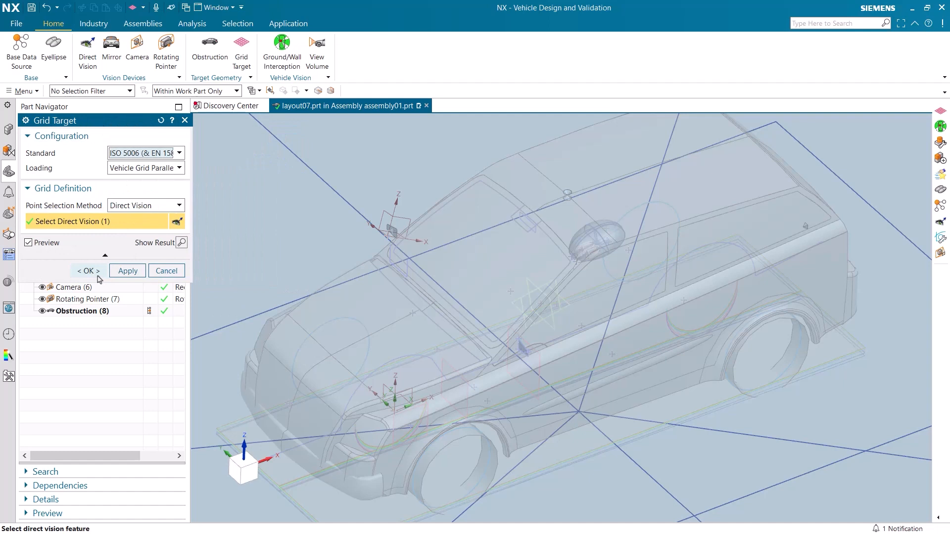
click(86, 270)
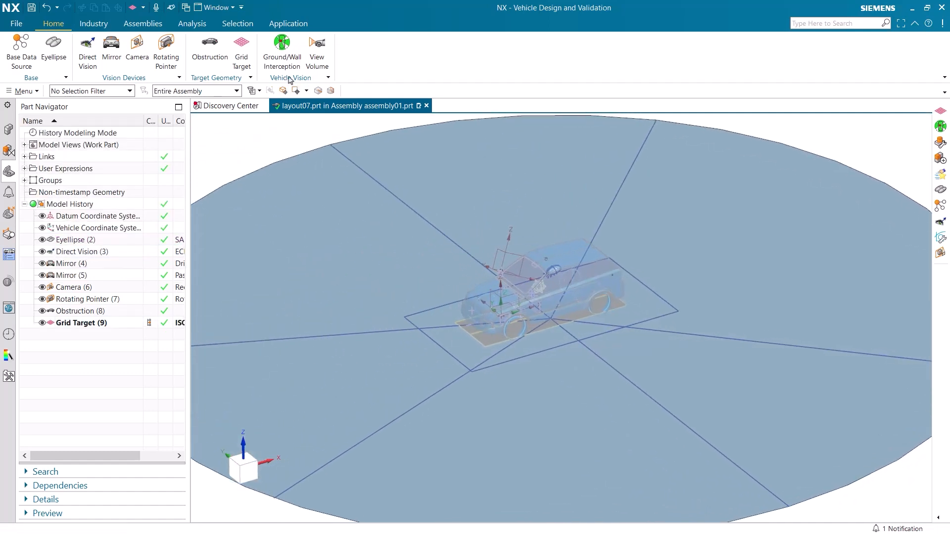
- Assign Direct Vision, Grid Target, a Mirror, Camera and Rotating Pointer to Ground/Wall Interception
click(281, 51)
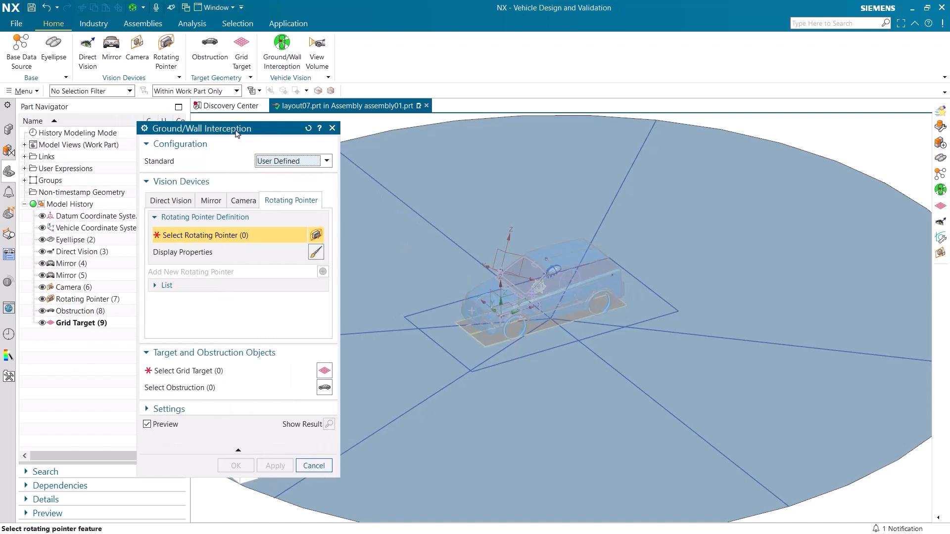
click(171, 200)
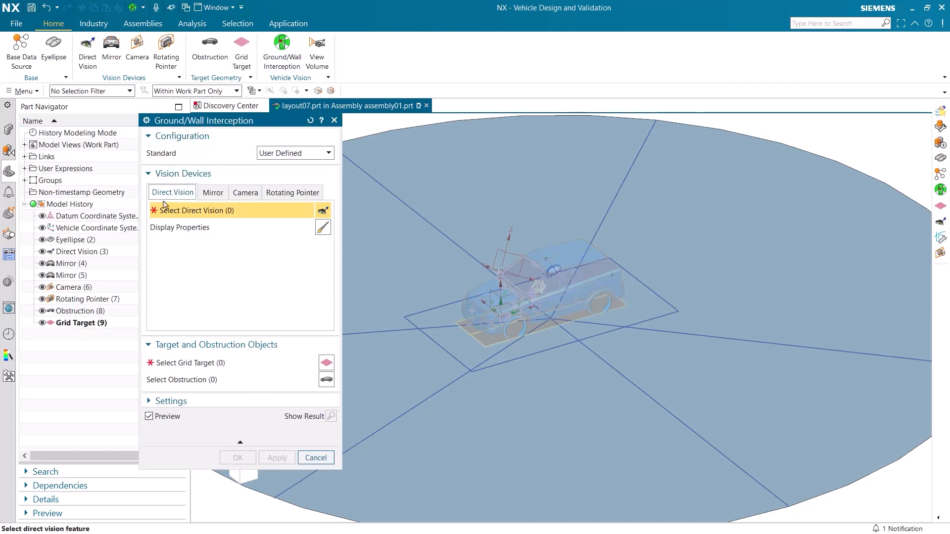
click(79, 252)
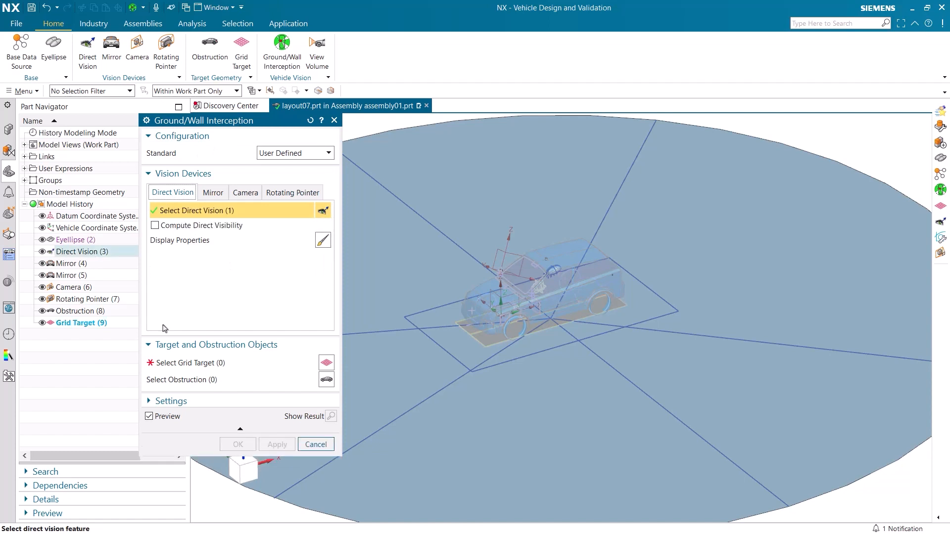
click(191, 362)
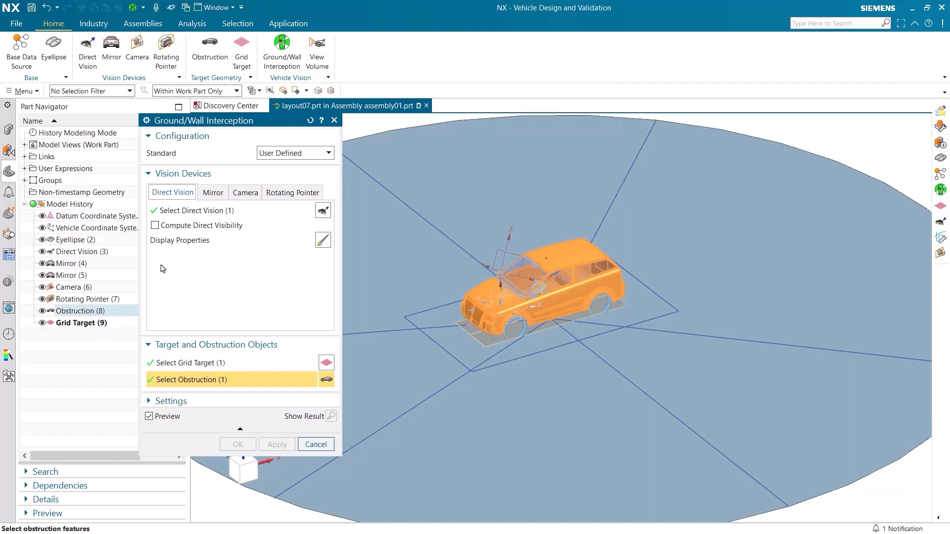
click(212, 192)
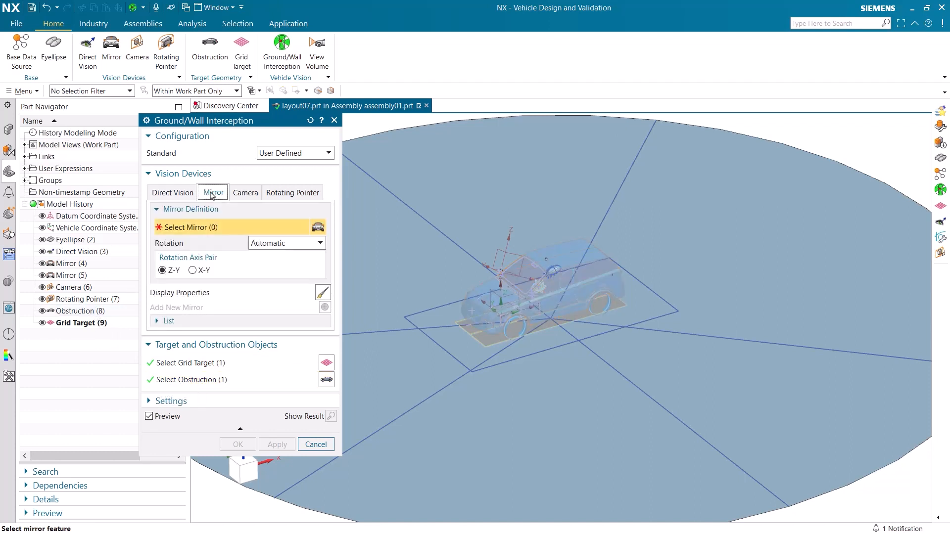
click(64, 262)
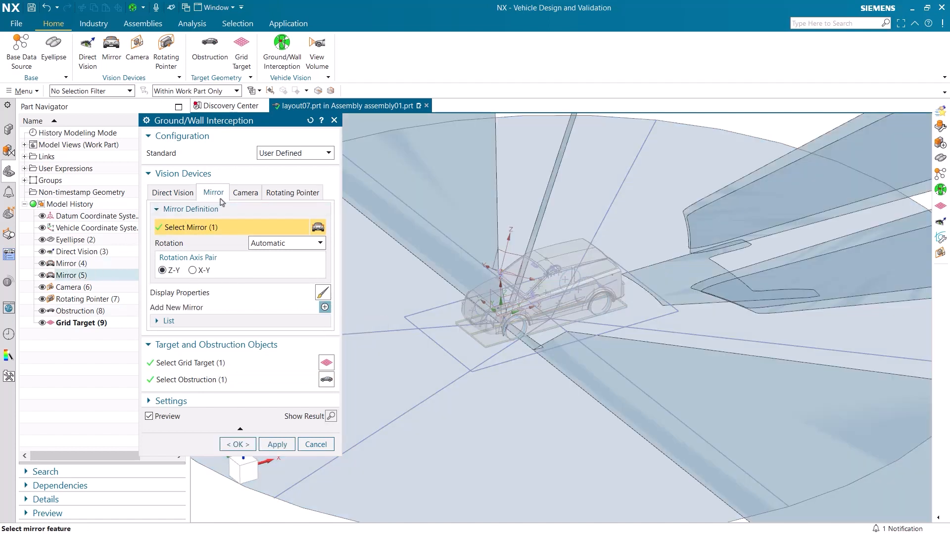
click(245, 192)
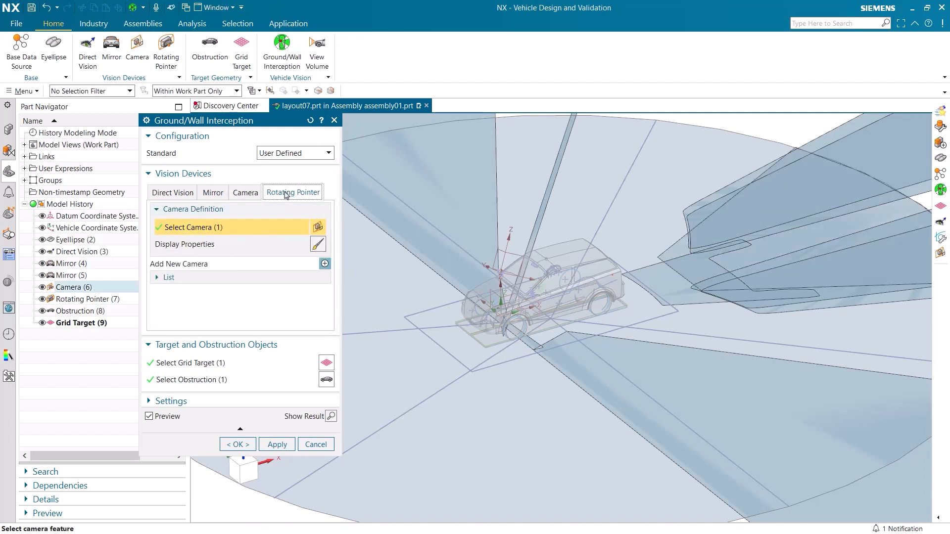
click(292, 192)
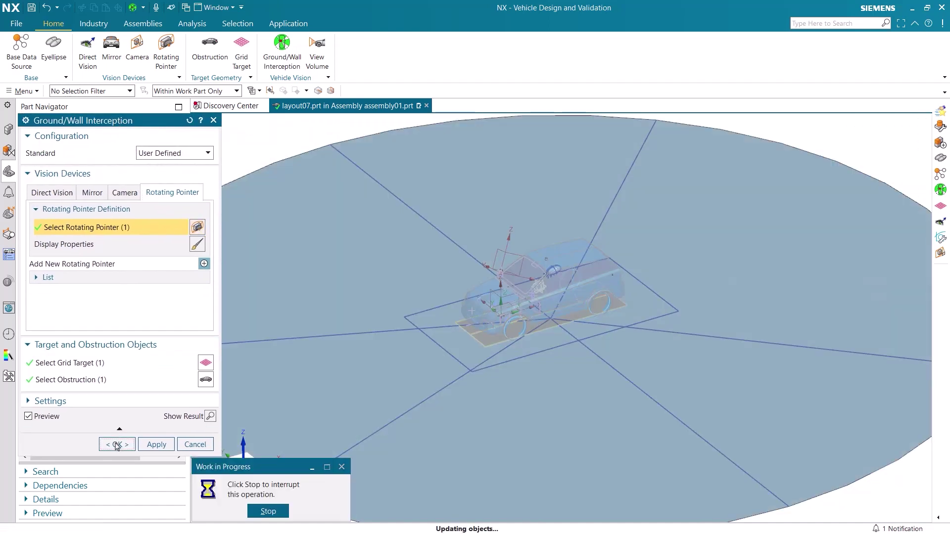
- Compute Interception (10) and expand Groups > Interception > Rotating pointer results
click(116, 444)
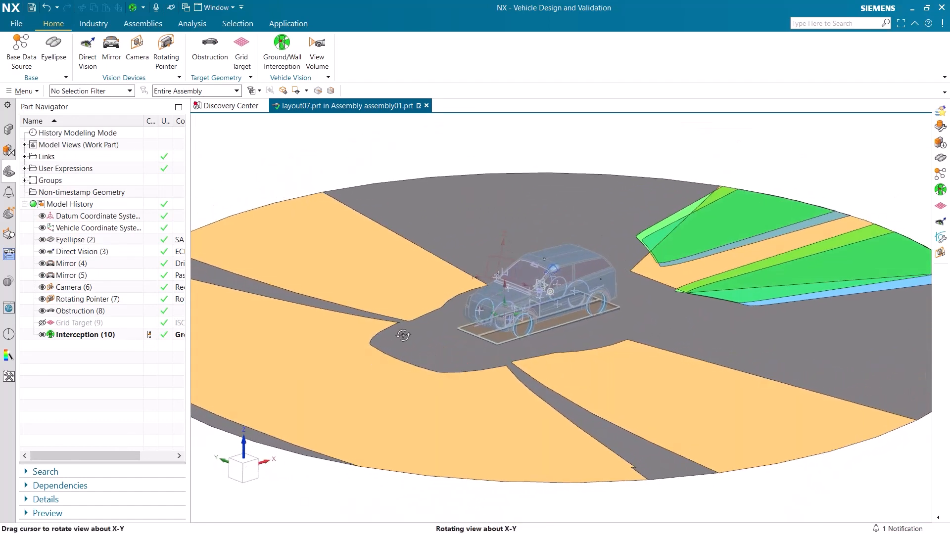
click(24, 180)
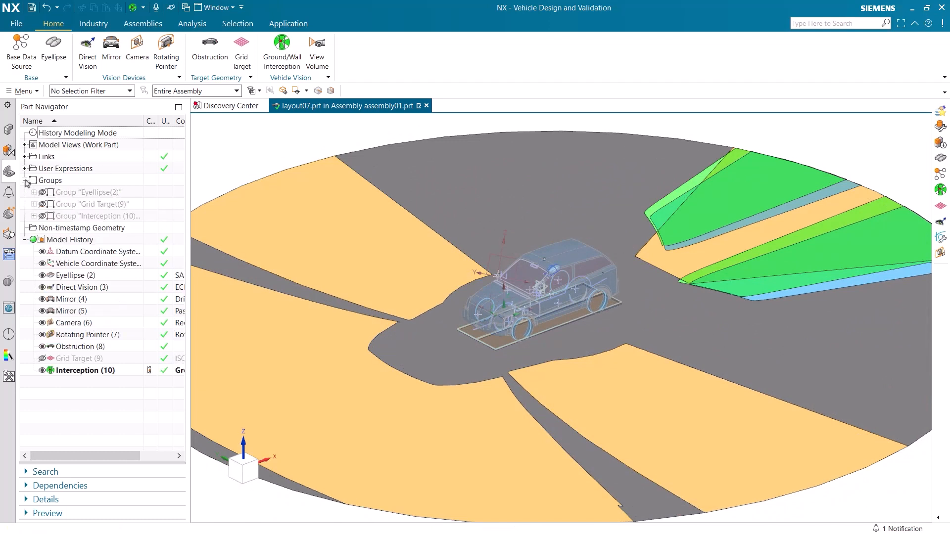
click(34, 216)
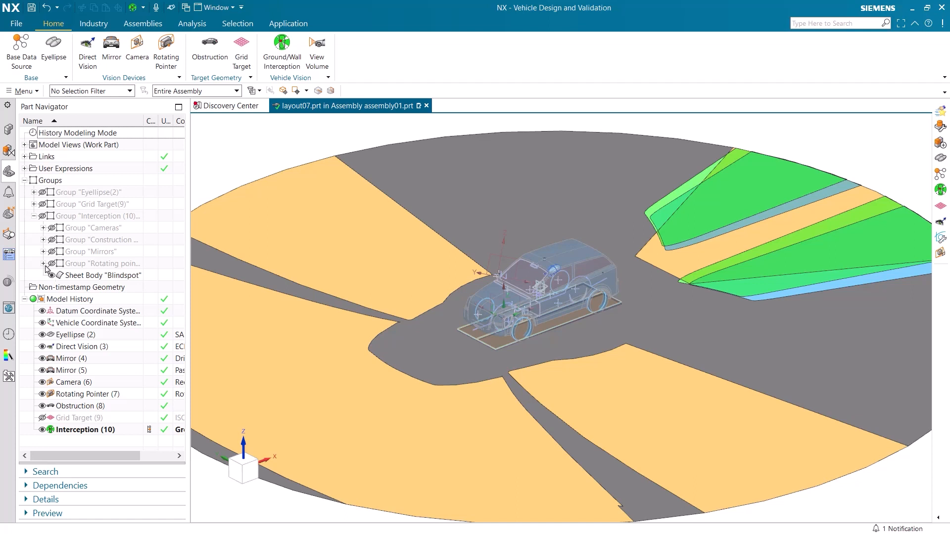
click(43, 264)
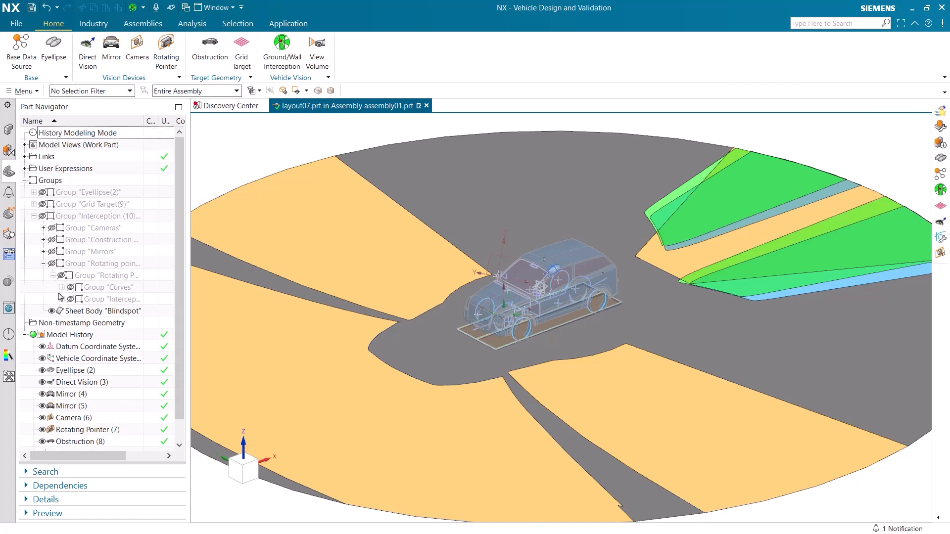
click(62, 299)
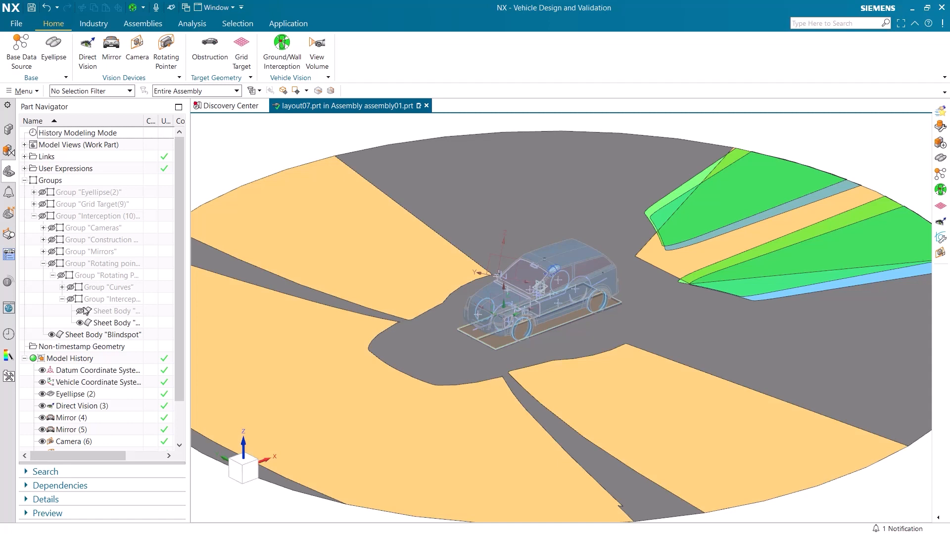
- Browse to Mirrors > Mirror(4) > Output and toggle its interception sheet off and on
click(43, 264)
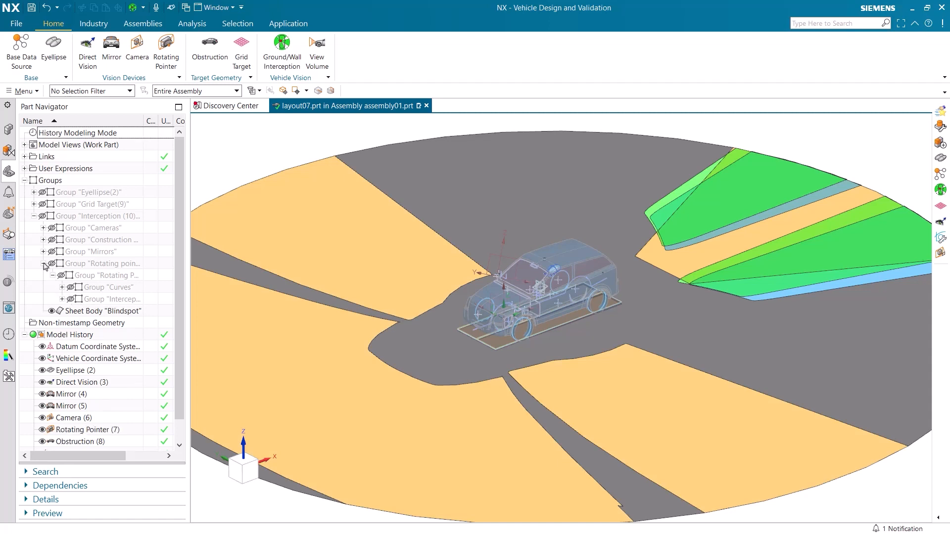
click(44, 251)
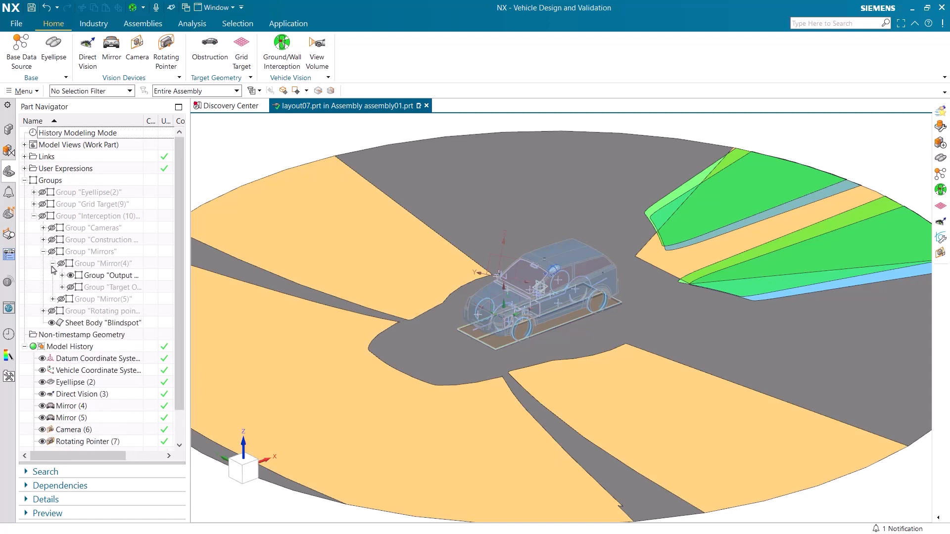
click(68, 275)
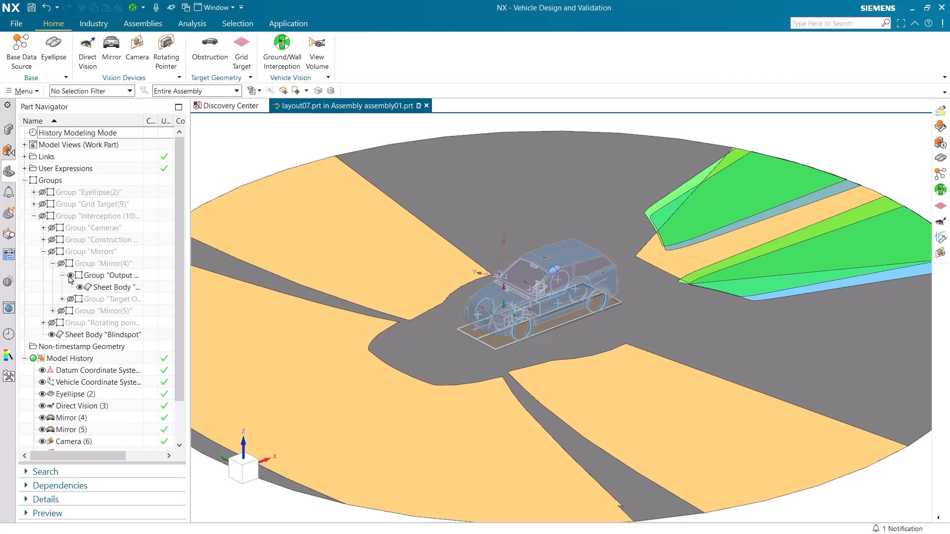
click(78, 287)
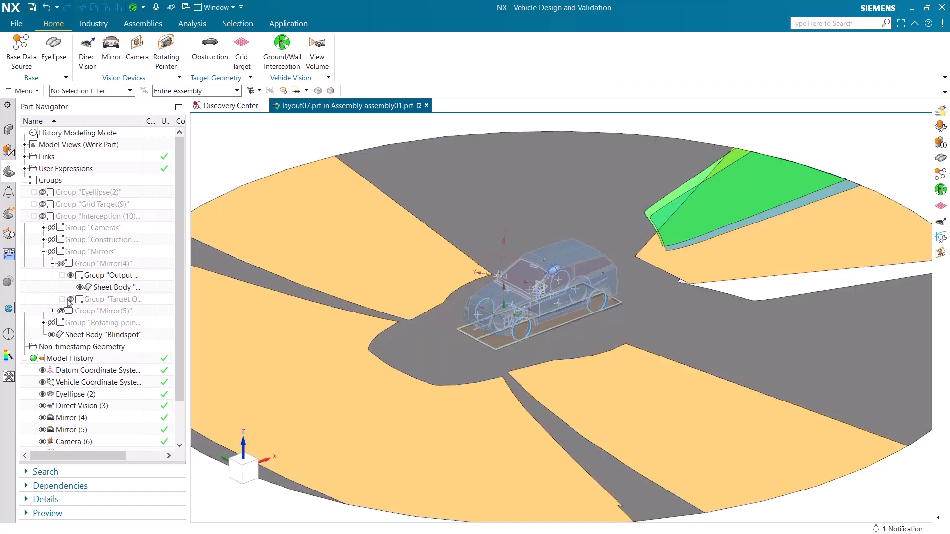
click(61, 299)
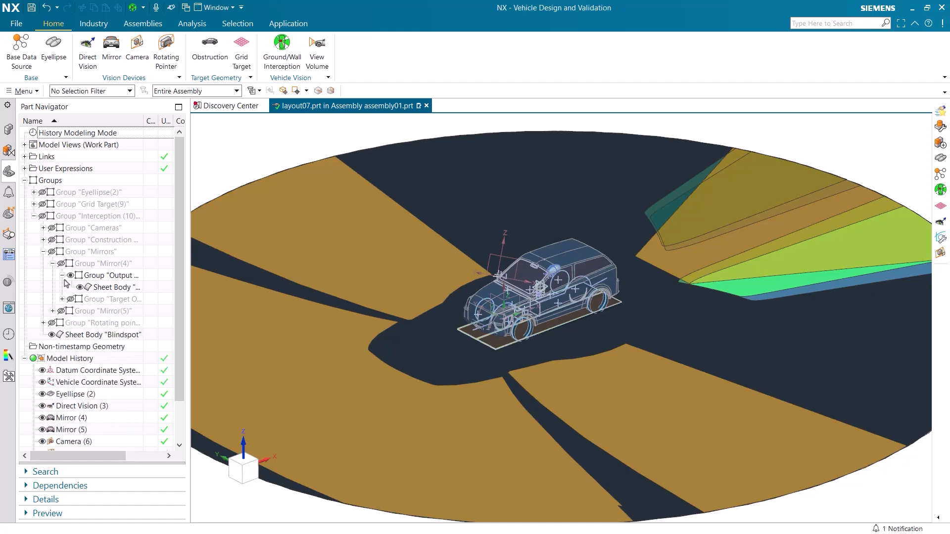
- Collapse the Interception group and the Groups node in the Part Navigator
click(44, 251)
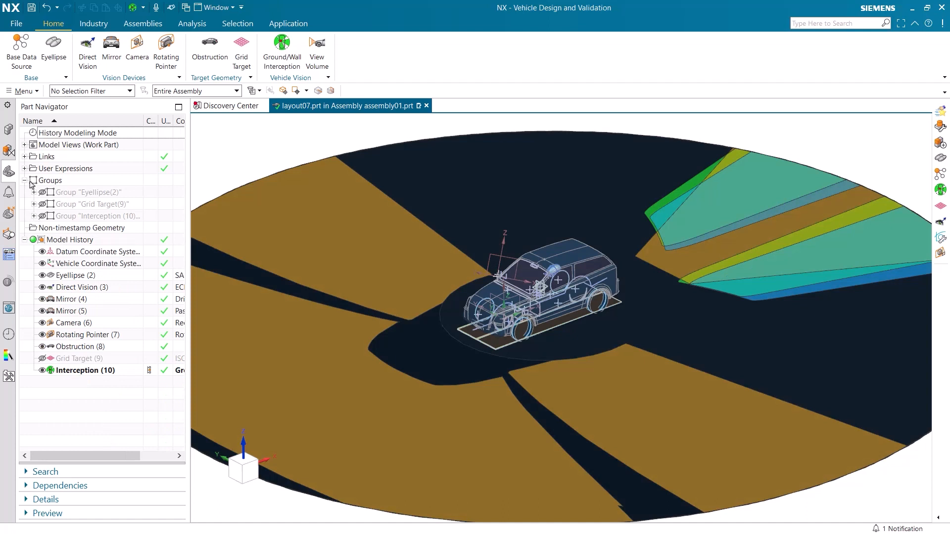
click(25, 180)
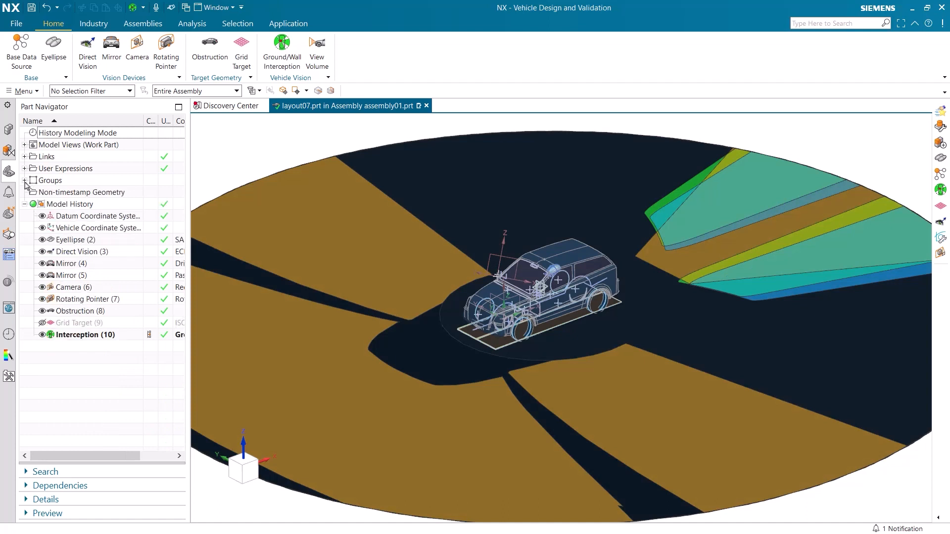
mouse_move(199, 183)
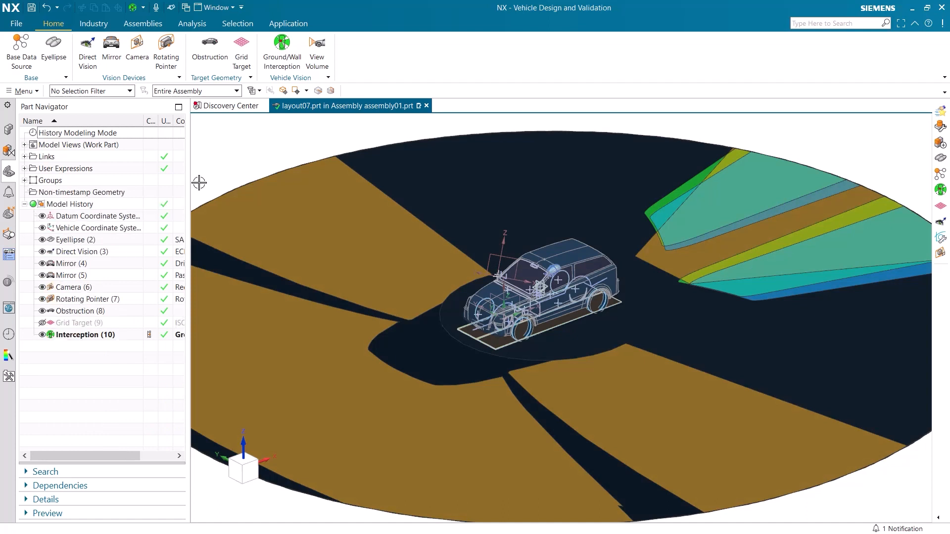